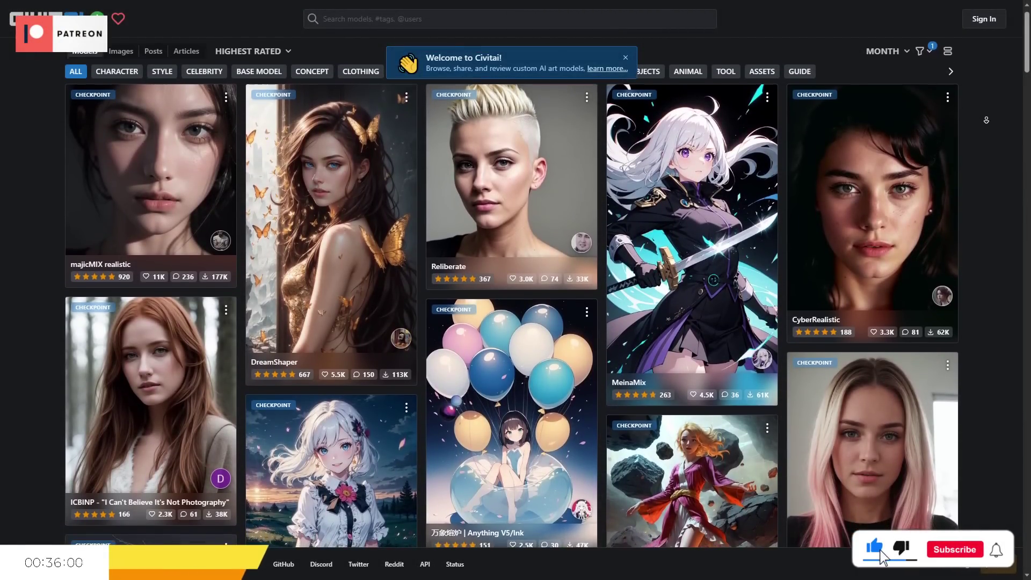
- Scroll the highest-rated checkpoints feed down past AbsoluteReality to the MoonFilm and ToonYou cards
{"action": "scroll", "scroll_direction": "down", "scroll_amount": 3}
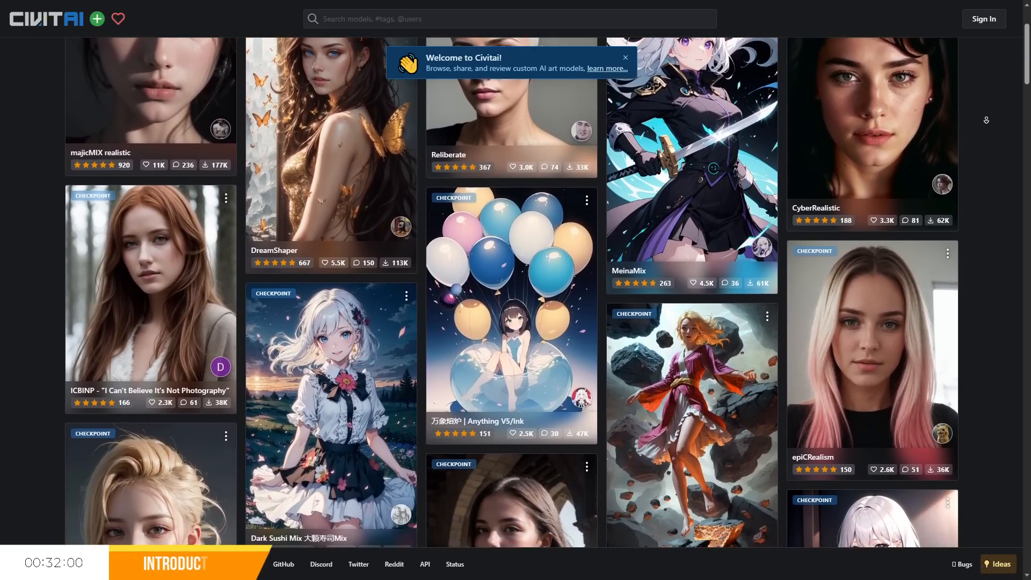
{"action": "scroll", "scroll_direction": "down", "scroll_amount": 3}
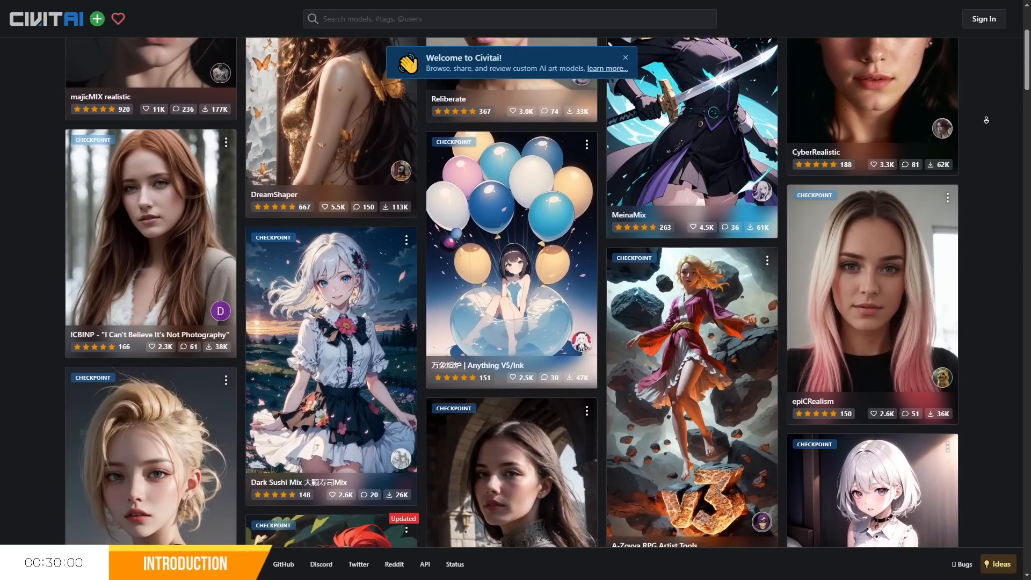
{"action": "scroll", "scroll_direction": "down", "scroll_amount": 3}
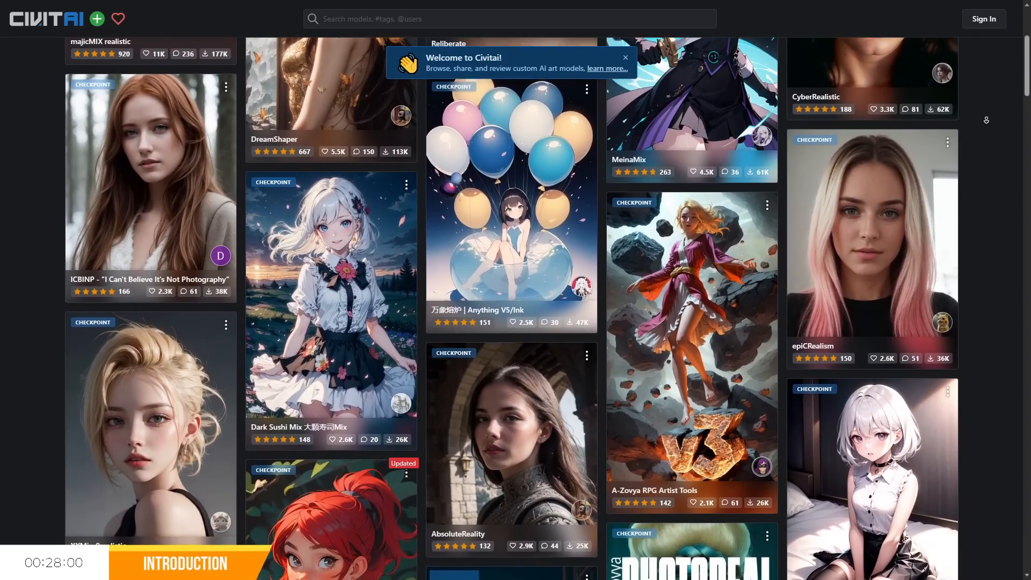
{"action": "scroll", "scroll_direction": "down", "scroll_amount": 3}
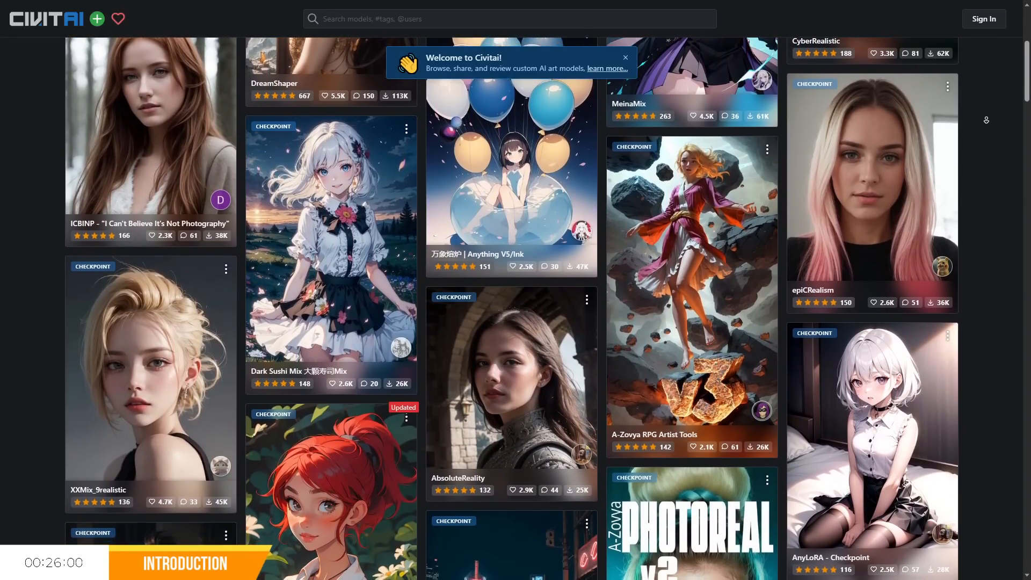
{"action": "scroll", "scroll_direction": "down", "scroll_amount": 3}
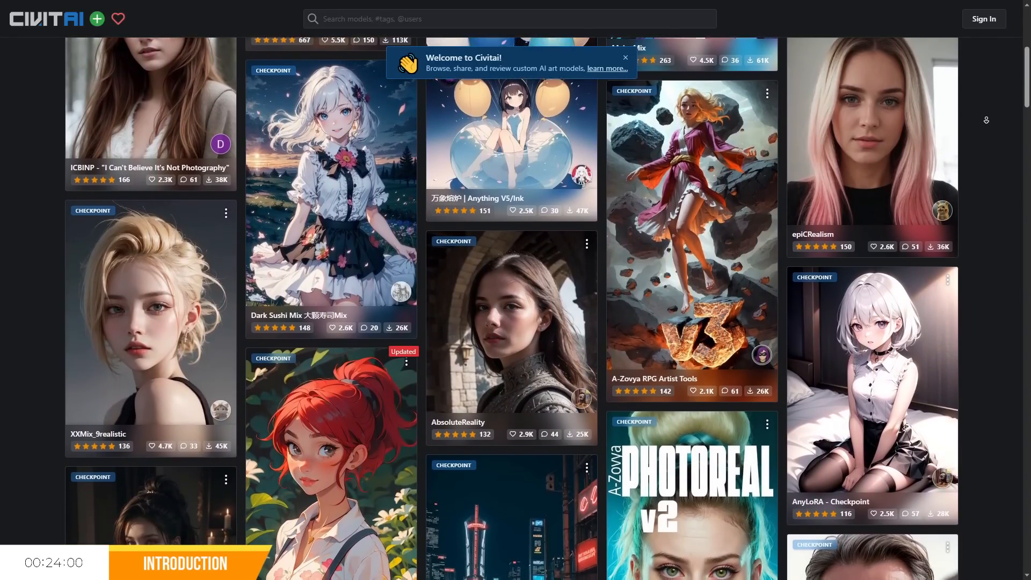
{"action": "scroll", "scroll_direction": "down", "scroll_amount": 3}
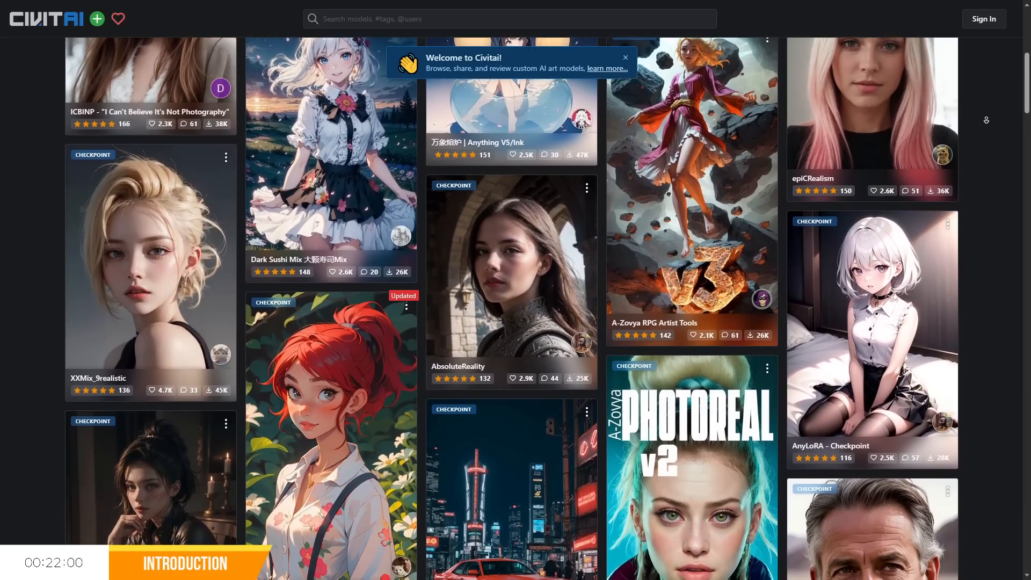
{"action": "scroll", "scroll_direction": "down", "scroll_amount": 3}
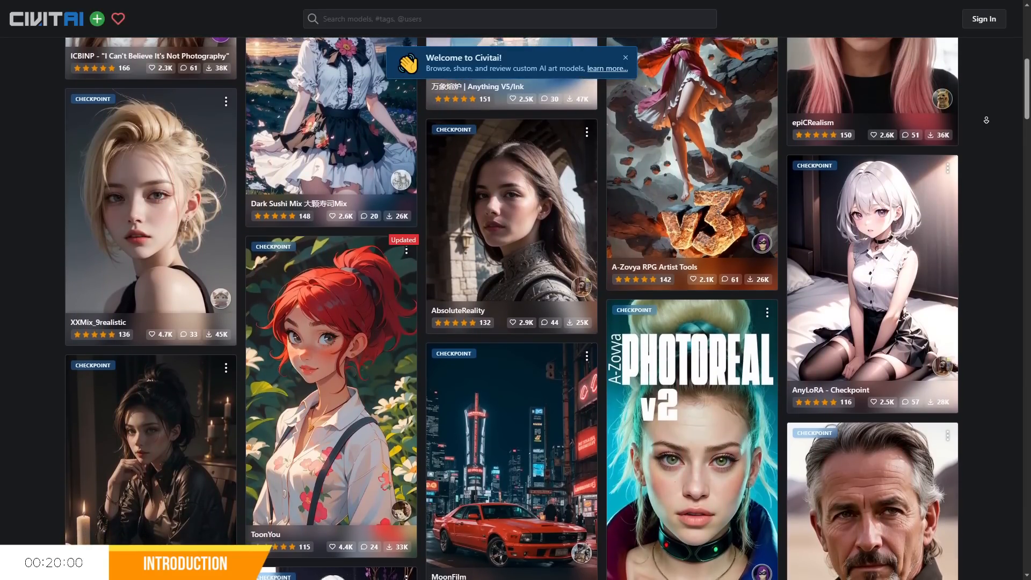
{"action": "scroll", "scroll_direction": "down", "scroll_amount": 3}
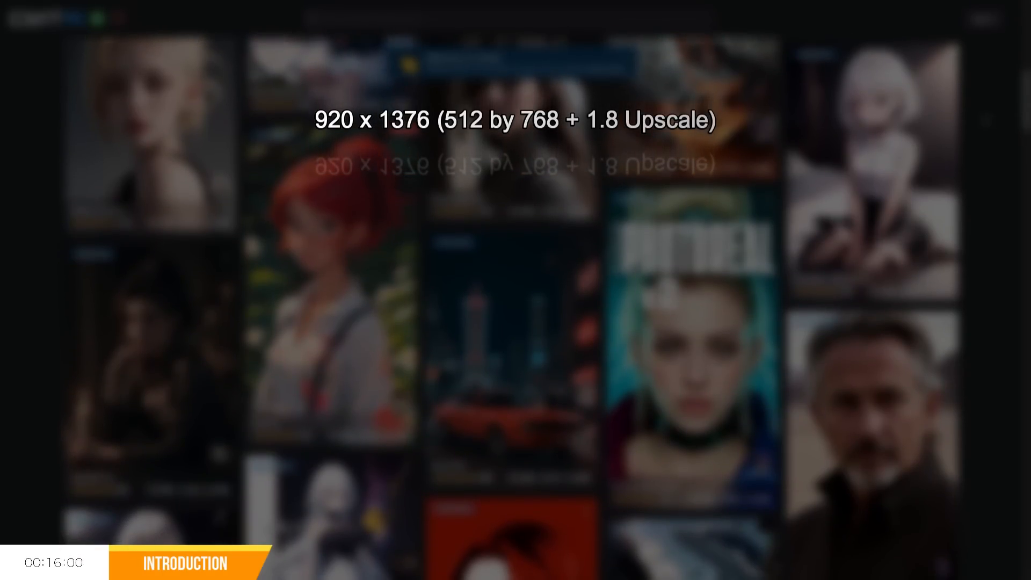
- Scroll down the AbsoluteReality checkpoint page toward its details and 1.99 GB download
{"action": "scroll", "scroll_direction": "down", "scroll_amount": 3}
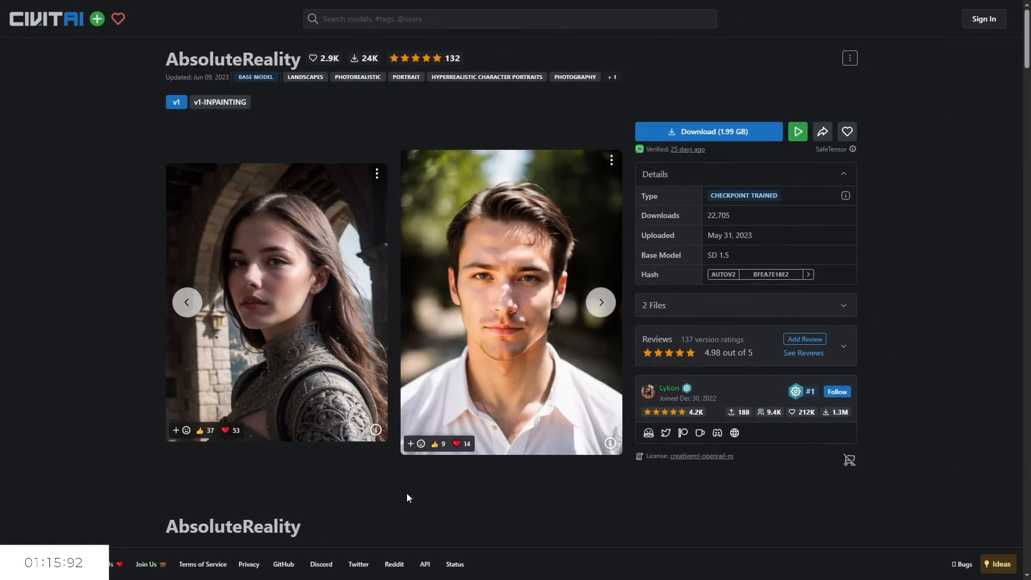
{"action": "mouse_move", "coordinate": [528, 528]}
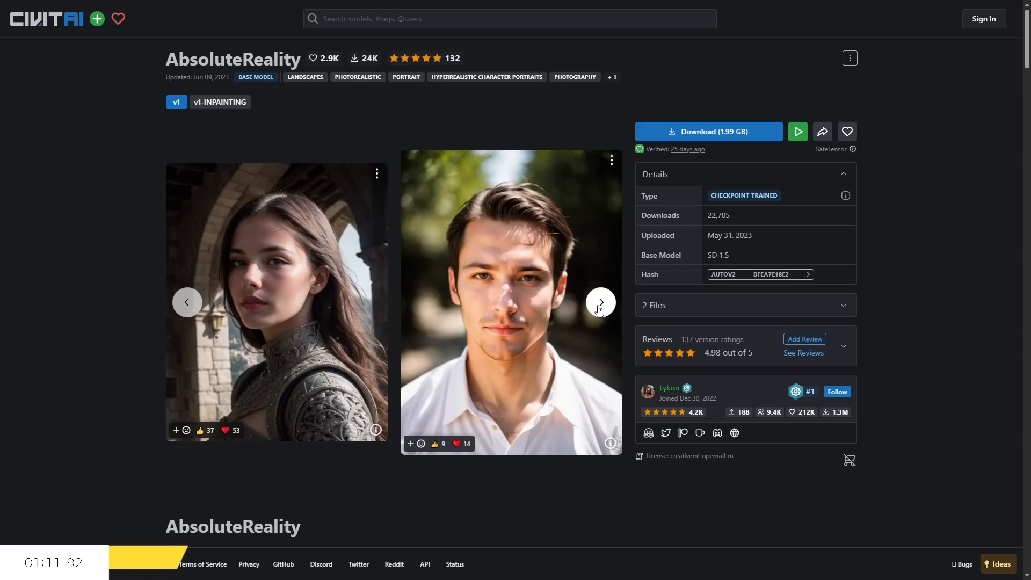
- Advance the AbsoluteReality image carousel five times through more sample render pairs
{"action": "left_click", "coordinate": [599, 302]}
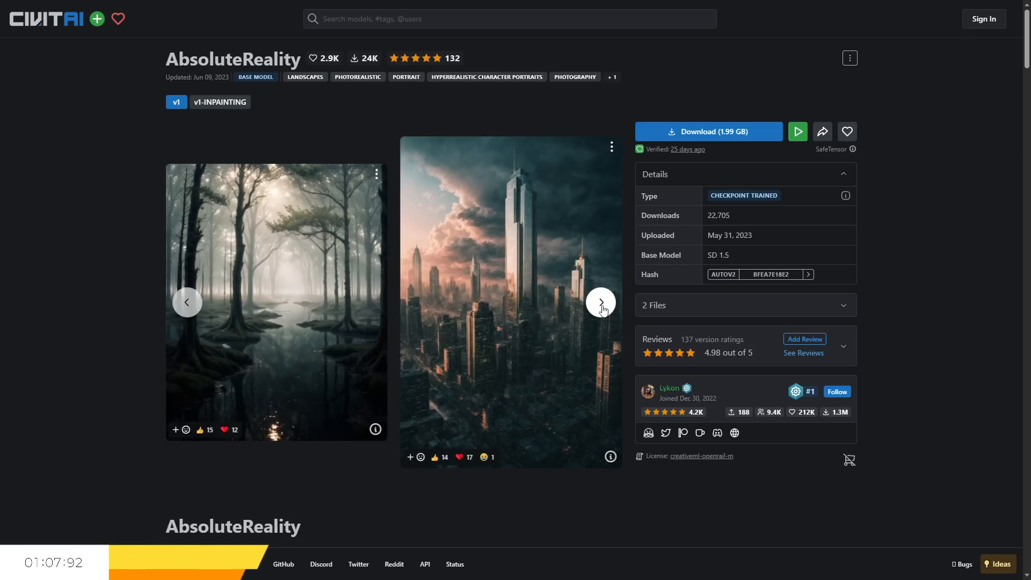
{"action": "left_click", "coordinate": [600, 302]}
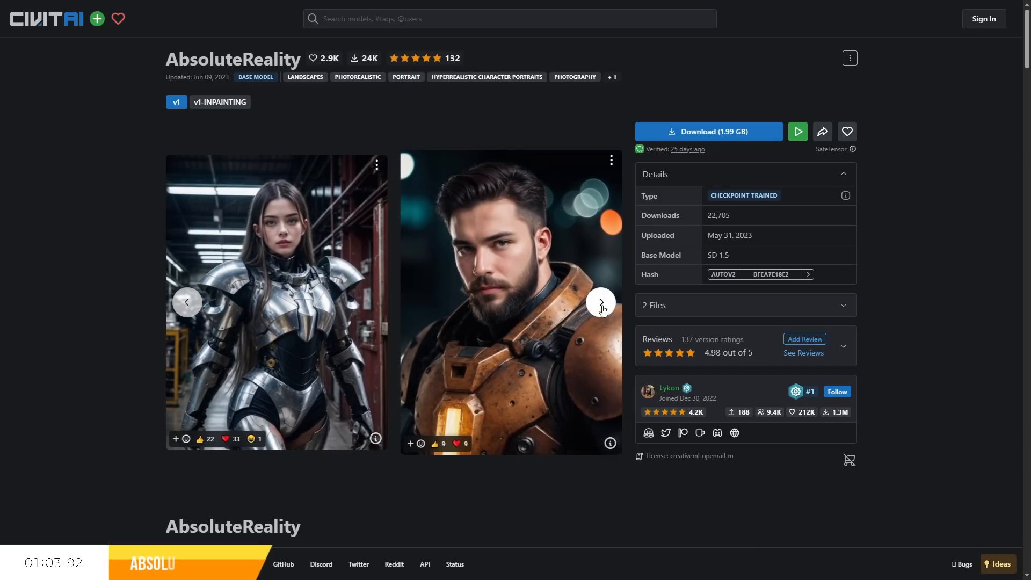
{"action": "left_click", "coordinate": [600, 302]}
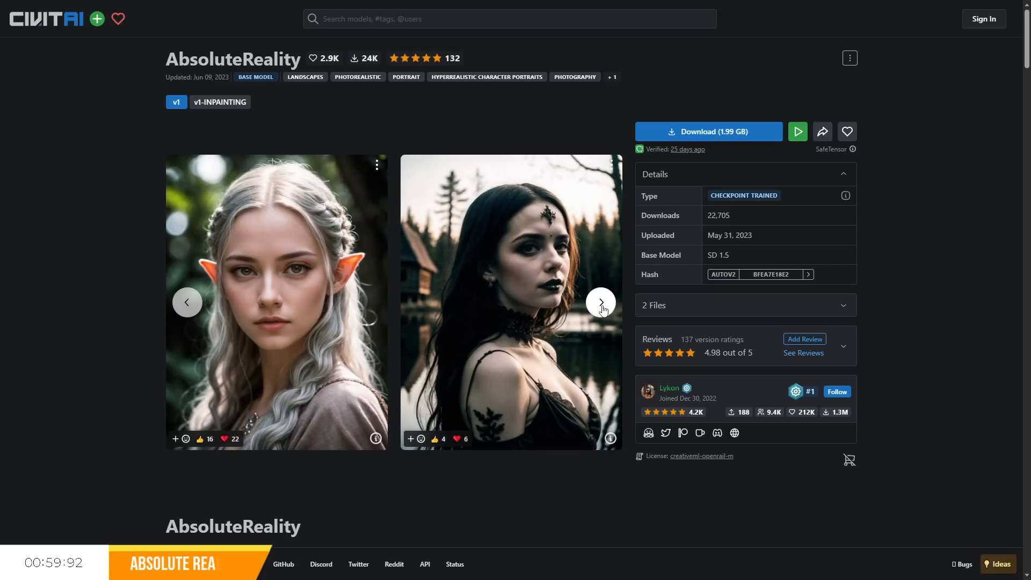
{"action": "left_click", "coordinate": [599, 301]}
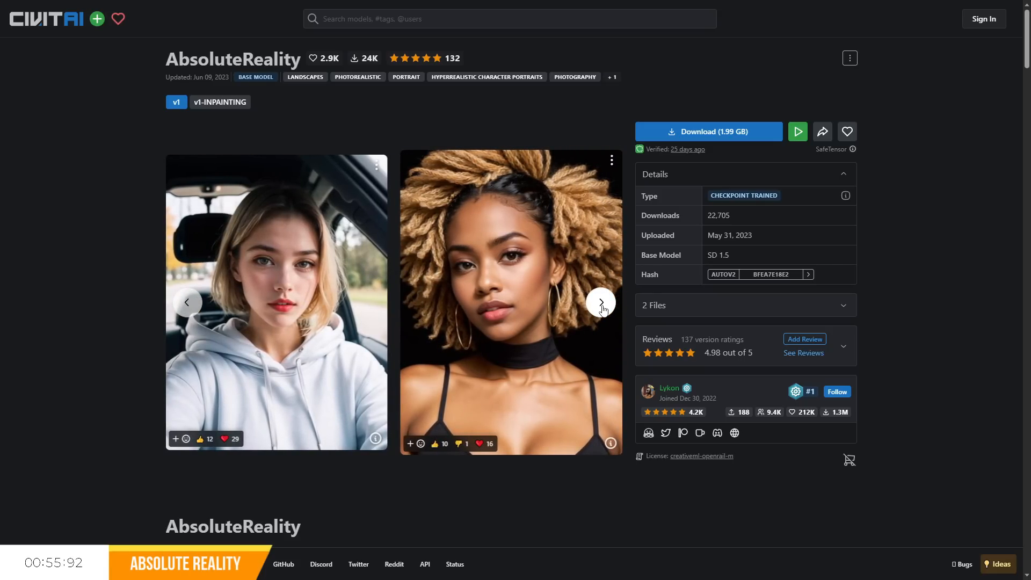
{"action": "left_click", "coordinate": [600, 302]}
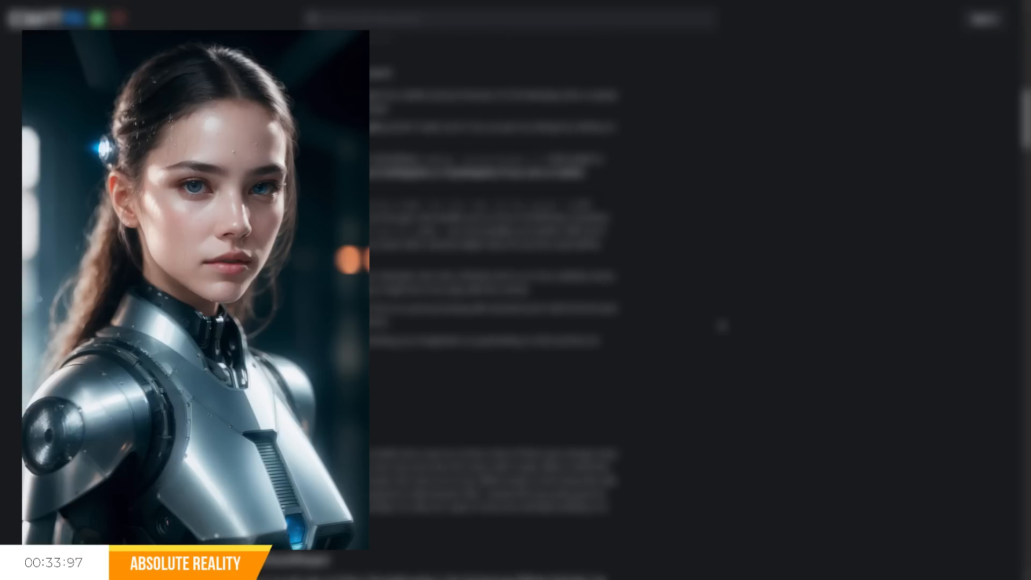
- Scroll up, then down through the AbsoluteReality page's description text
{"action": "scroll", "scroll_direction": "up", "scroll_amount": 3}
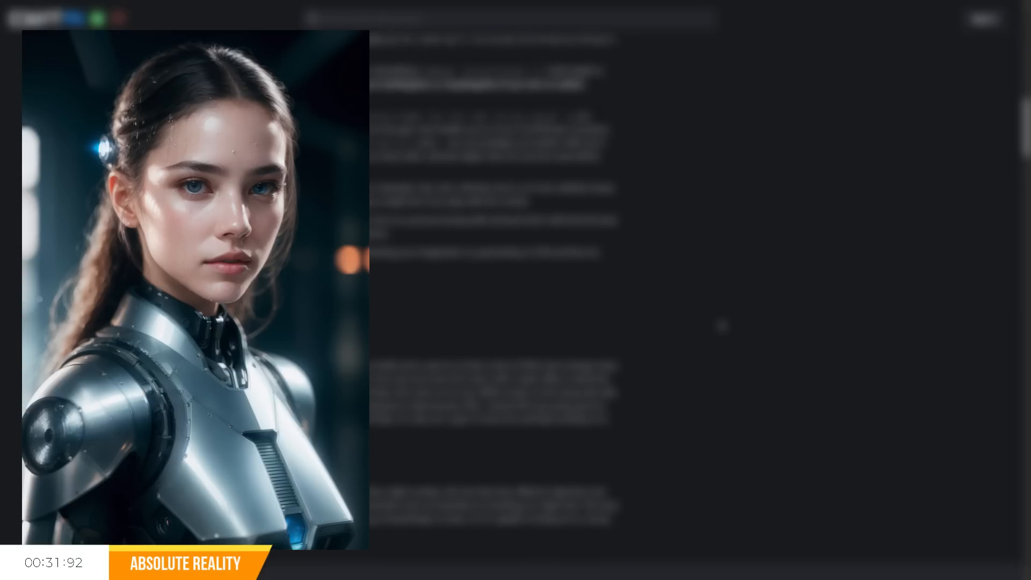
{"action": "scroll", "scroll_direction": "down", "scroll_amount": 3}
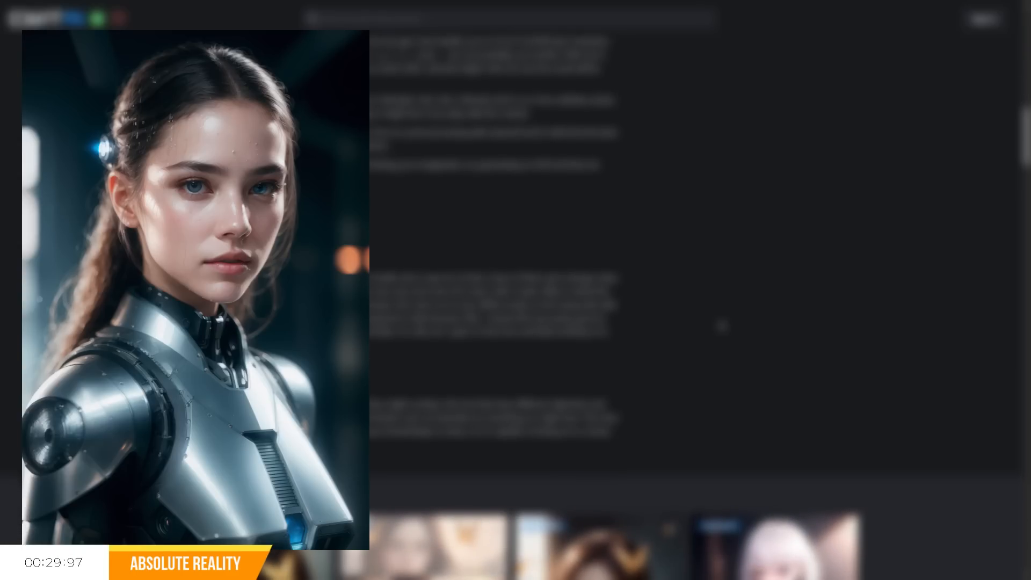
{"action": "scroll", "scroll_direction": "down", "scroll_amount": 3}
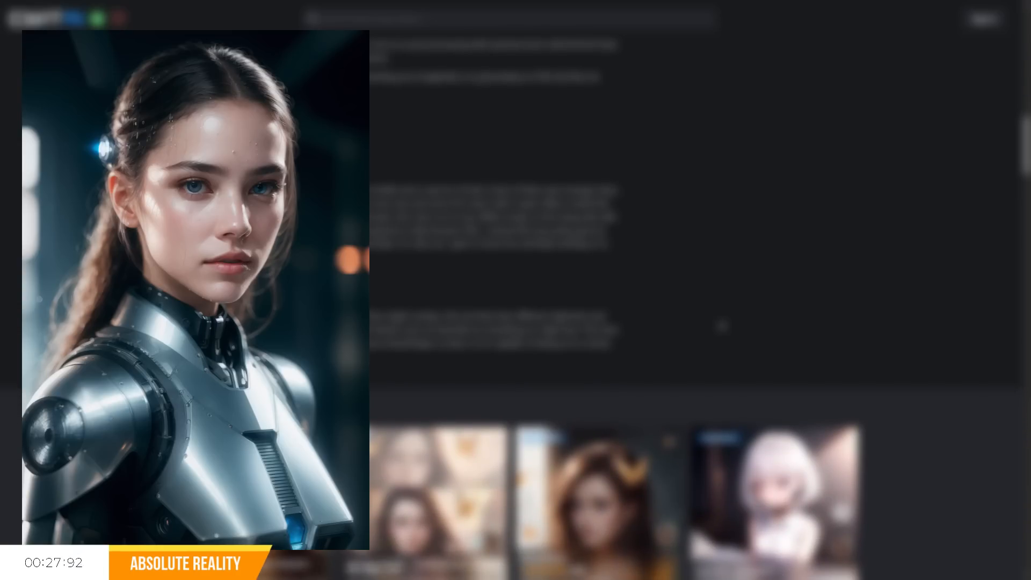
{"action": "scroll", "scroll_direction": "down", "scroll_amount": 3}
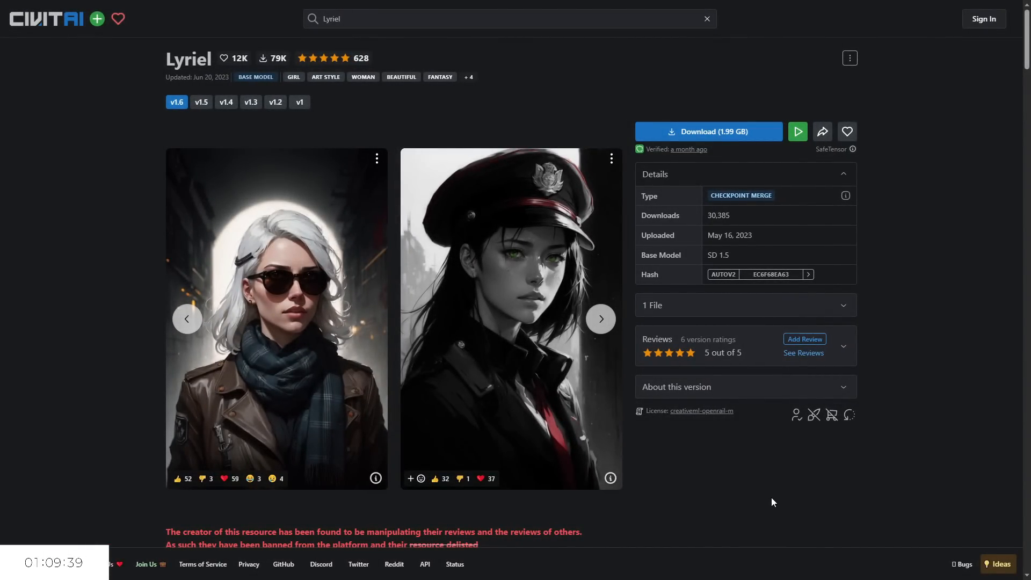
{"action": "mouse_move", "coordinate": [600, 319]}
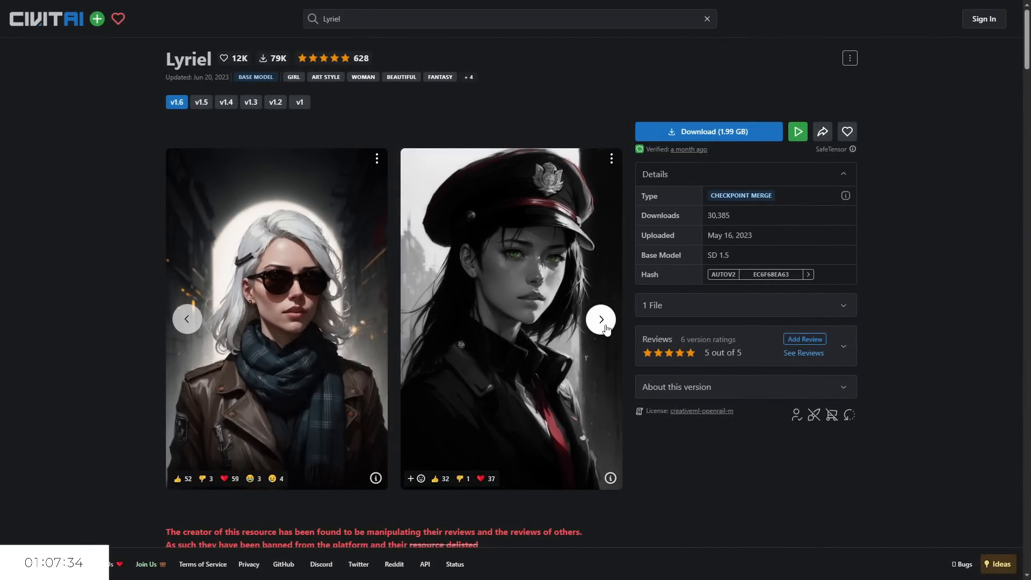
- Advance the Lyriel example image carousel three times
{"action": "left_click", "coordinate": [599, 319]}
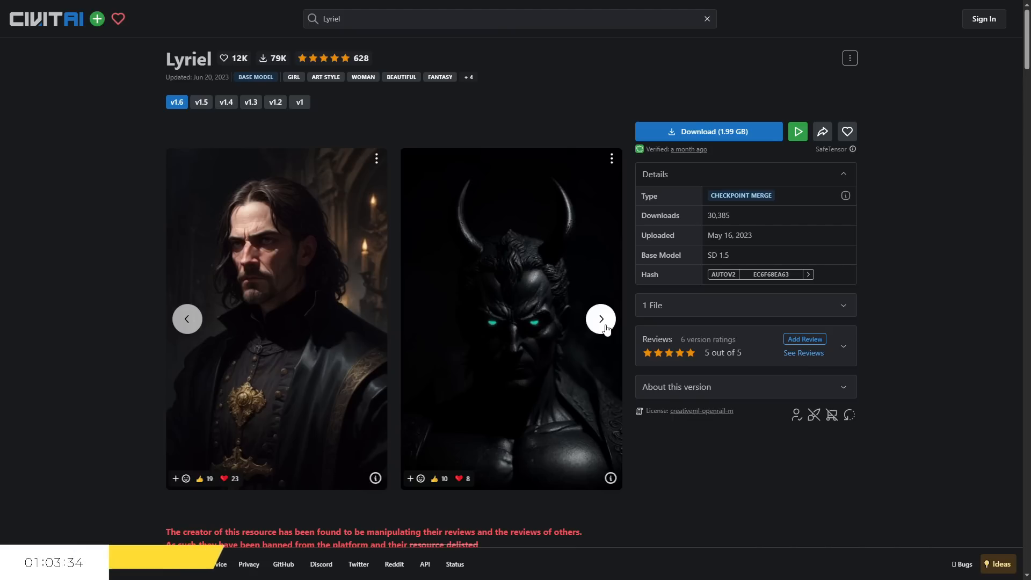
{"action": "left_click", "coordinate": [600, 318]}
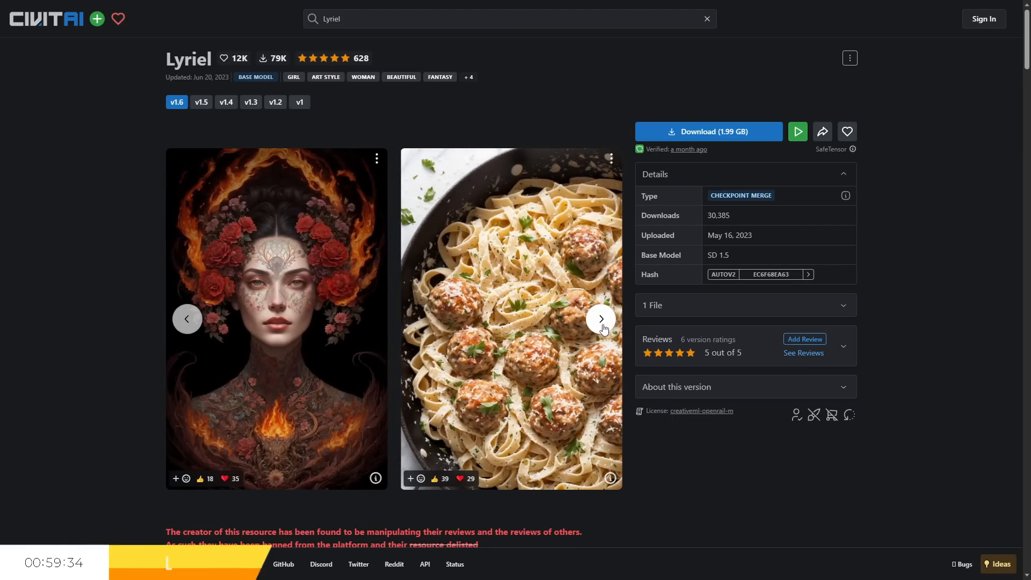
{"action": "left_click", "coordinate": [600, 319]}
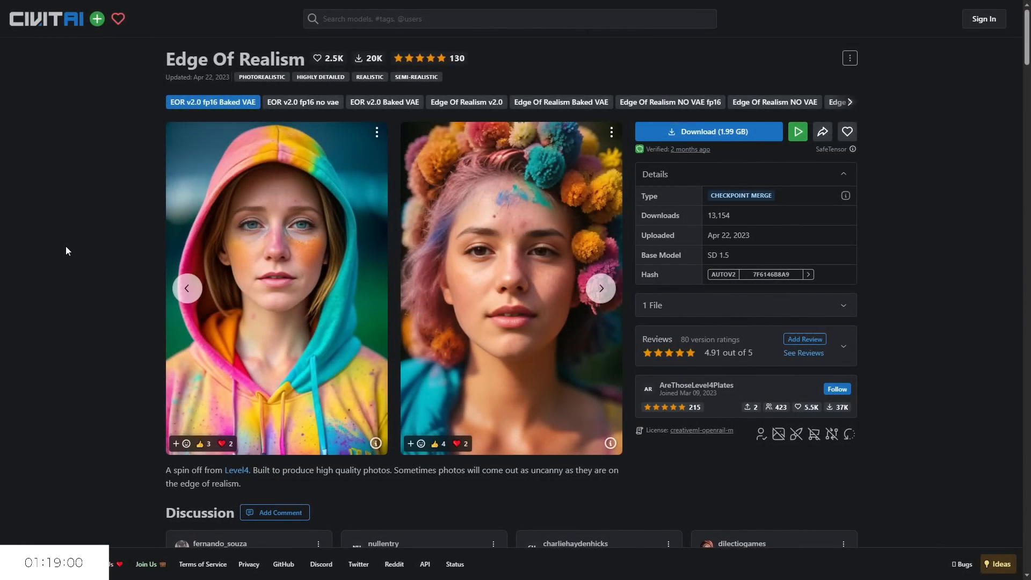
{"action": "mouse_move", "coordinate": [119, 310]}
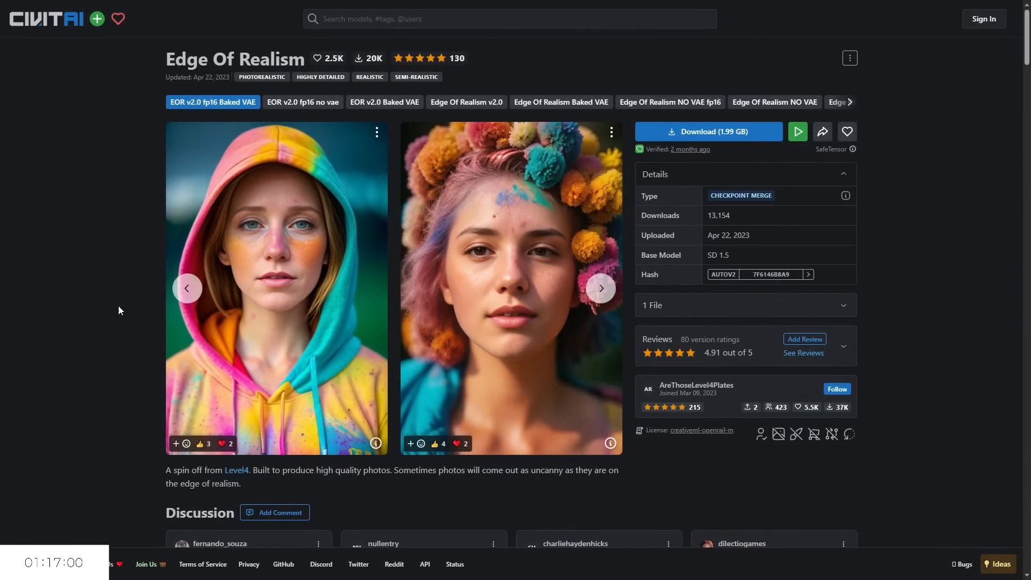
{"action": "mouse_move", "coordinate": [600, 289]}
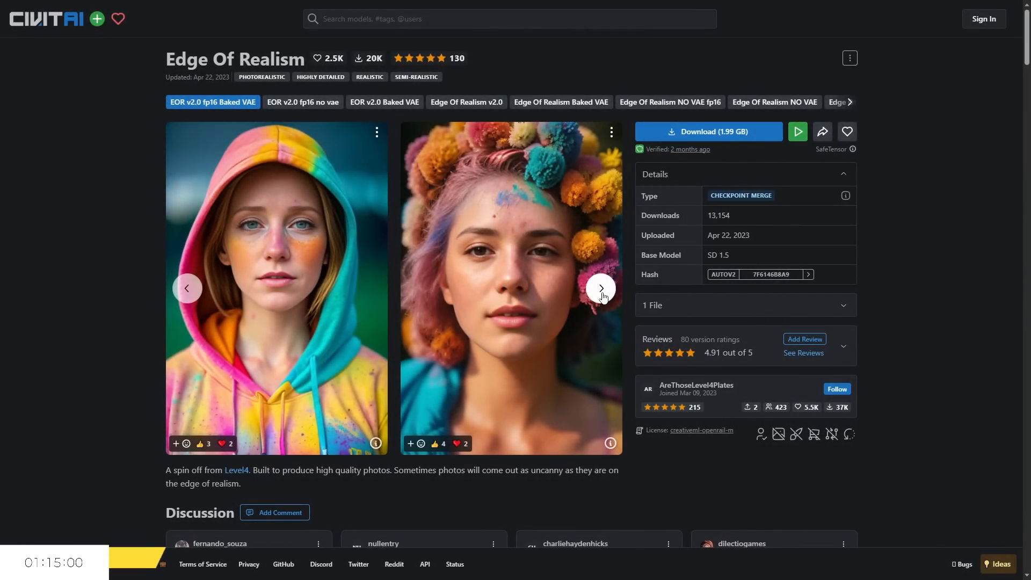
- Advance the Edge Of Realism carousel four images, from hooded portraits to pink-haired ones
{"action": "left_click", "coordinate": [599, 288]}
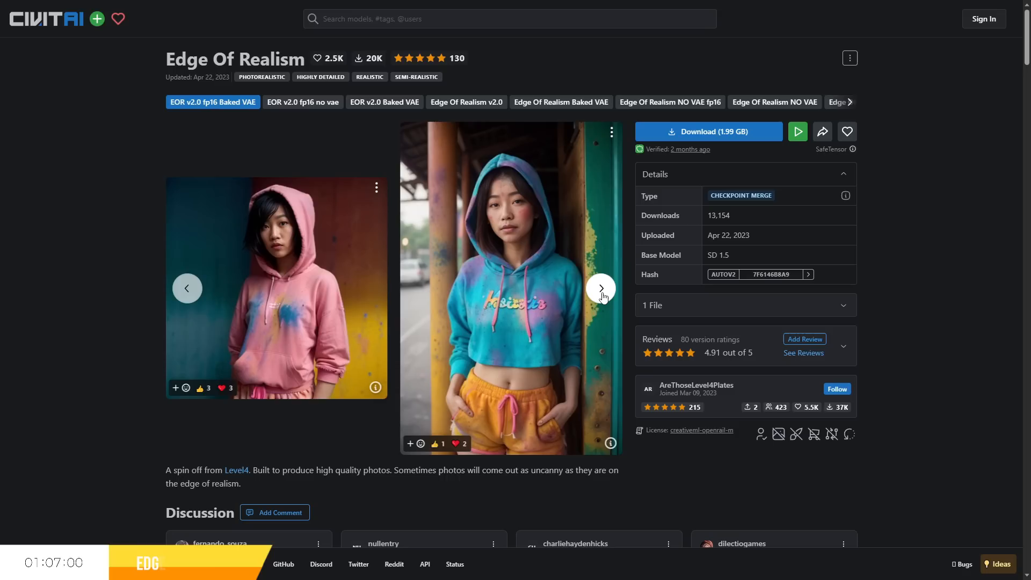
{"action": "left_click", "coordinate": [599, 288]}
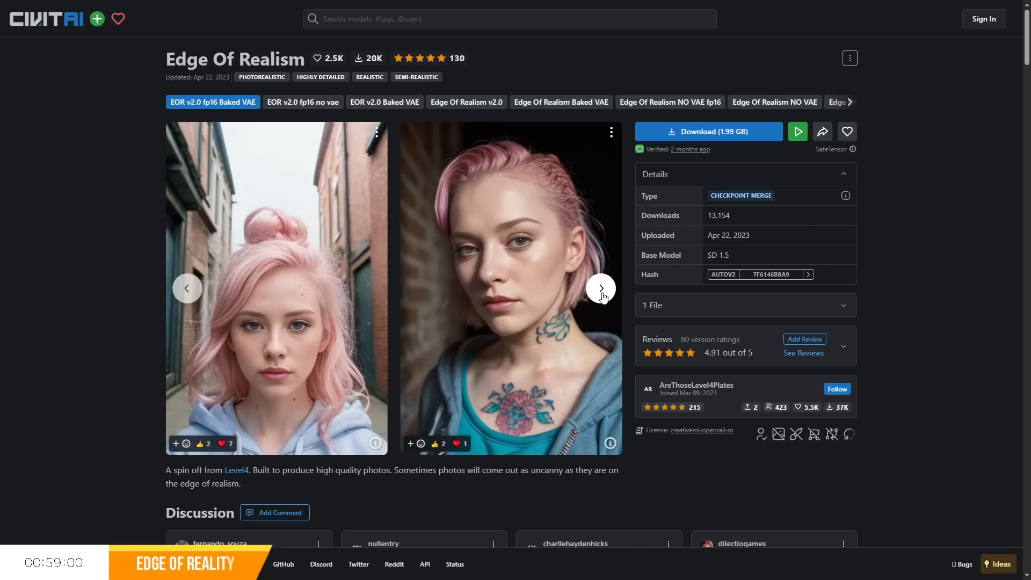
{"action": "left_click", "coordinate": [599, 288]}
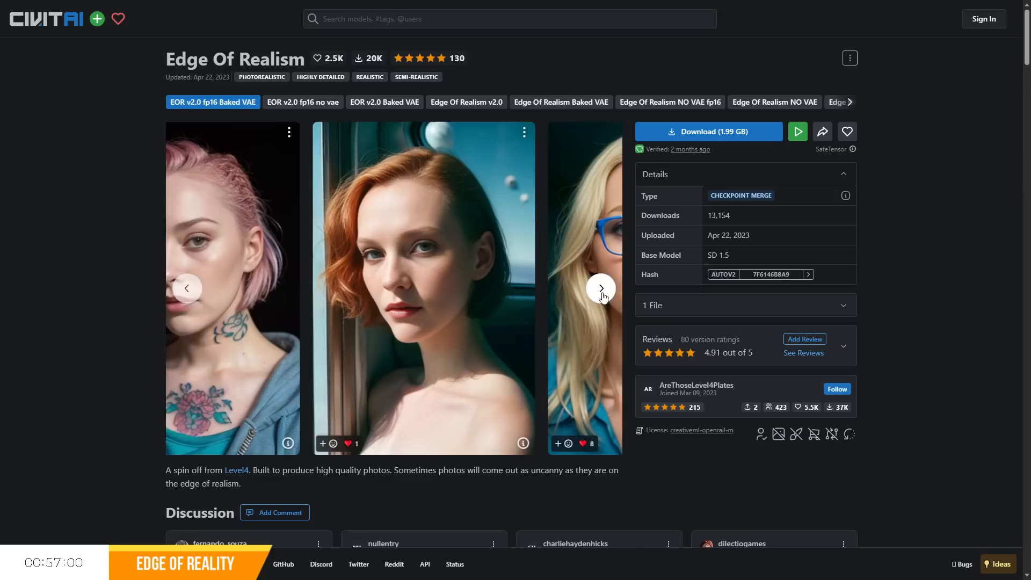
{"action": "left_click", "coordinate": [600, 288]}
{"action": "type", "text": "Deliberate"}
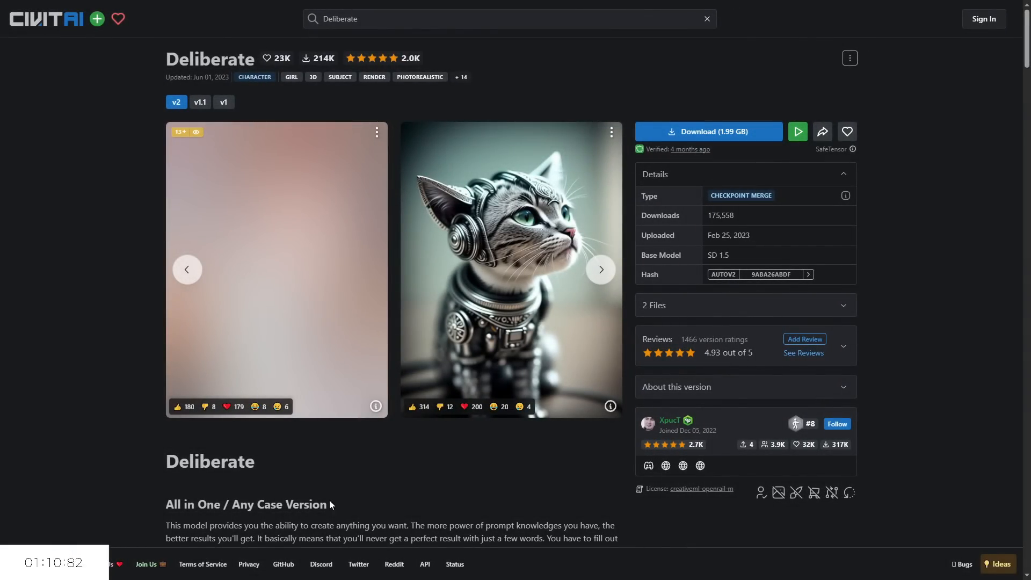
- Page through eight Deliberate examples, past the headphone portraits and the laughing bald man
{"action": "left_click", "coordinate": [599, 269]}
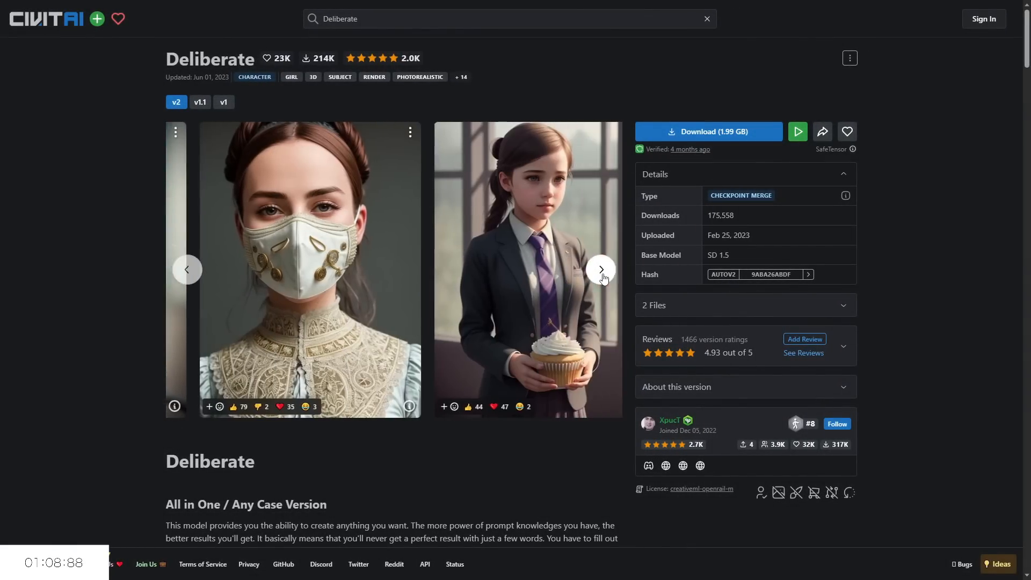
{"action": "left_click", "coordinate": [600, 270]}
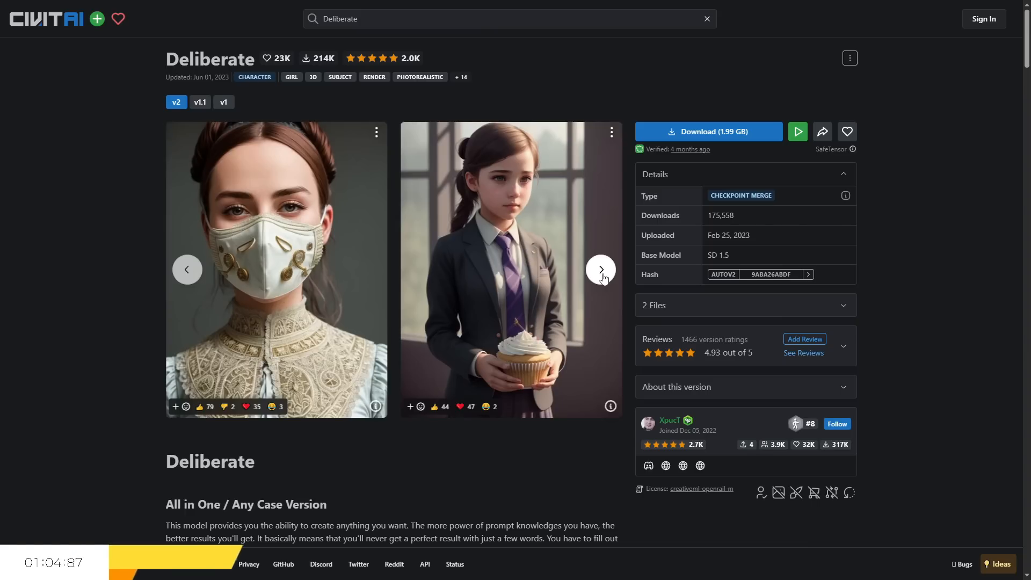
{"action": "left_click", "coordinate": [600, 269]}
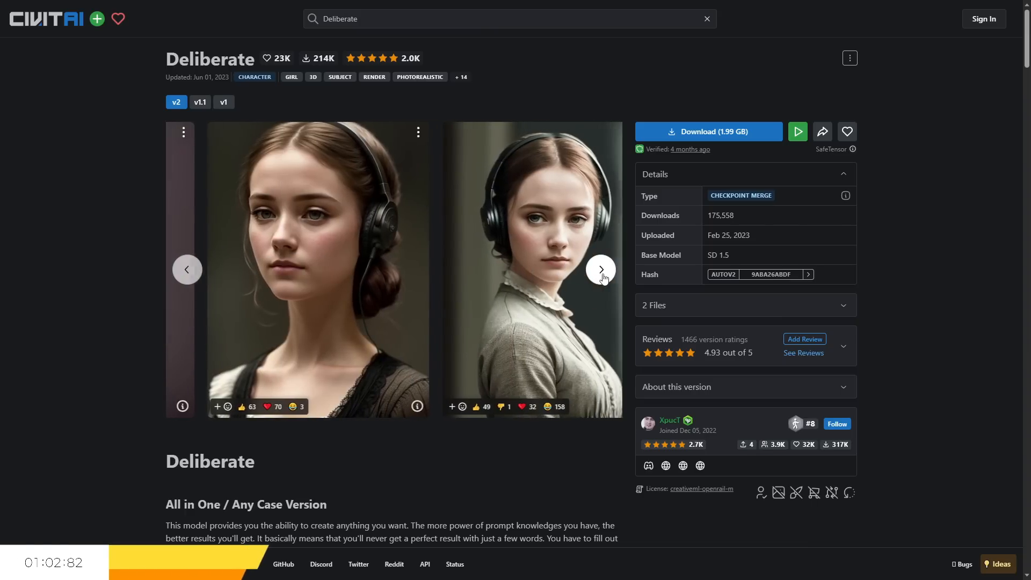
{"action": "left_click", "coordinate": [600, 270]}
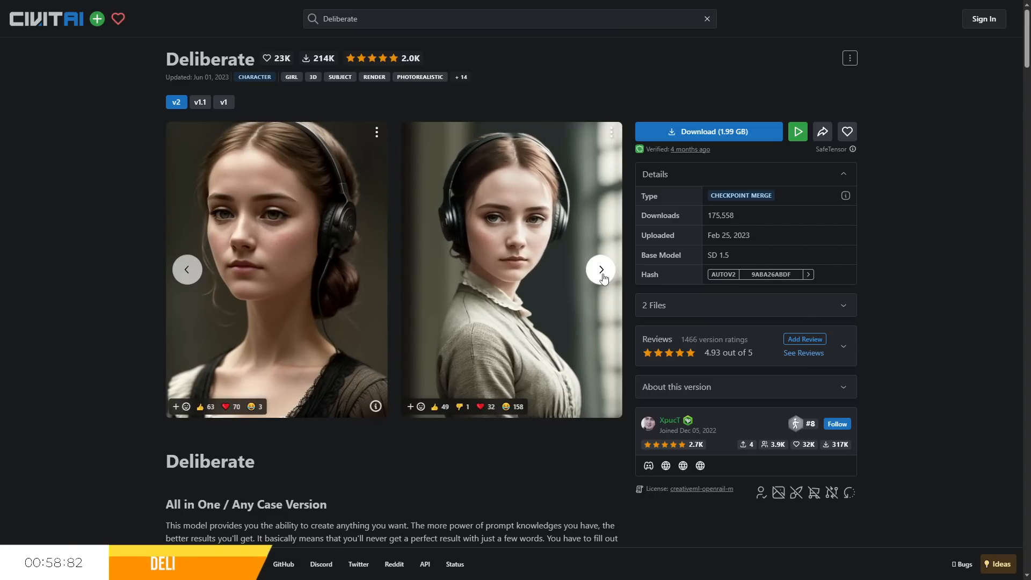
{"action": "left_click", "coordinate": [599, 269]}
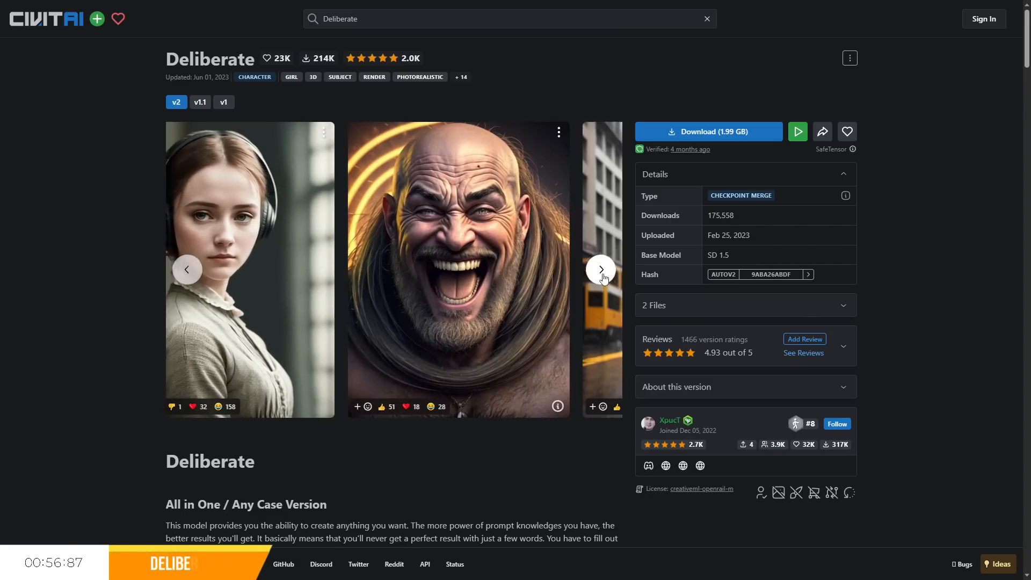
{"action": "left_click", "coordinate": [599, 270]}
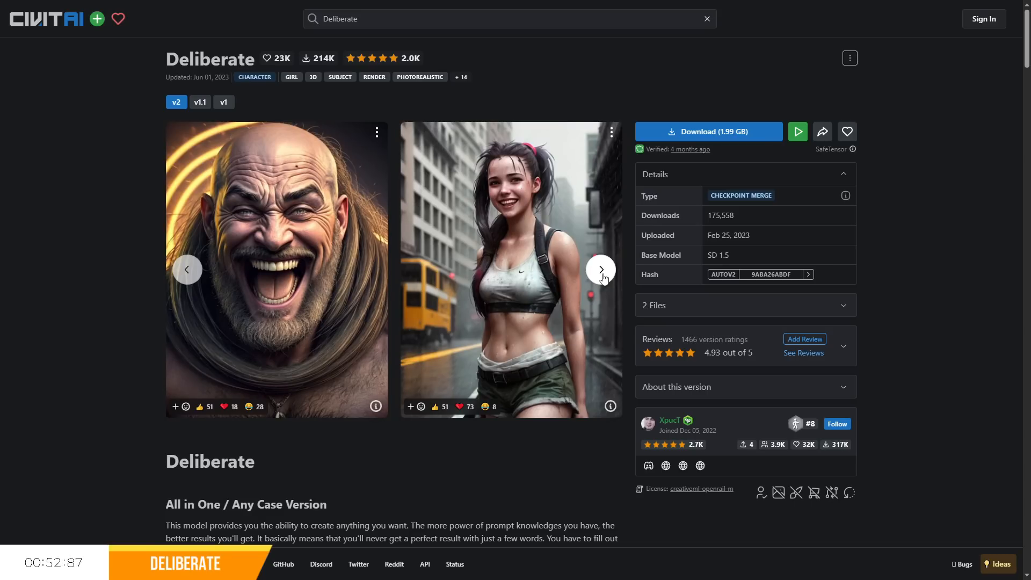
{"action": "left_click", "coordinate": [600, 270]}
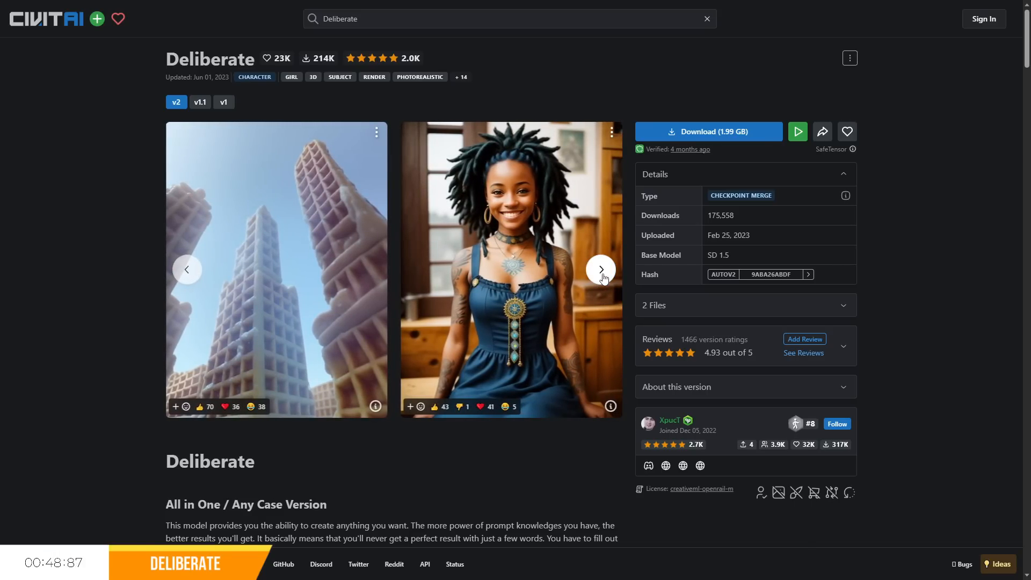
{"action": "left_click", "coordinate": [276, 268]}
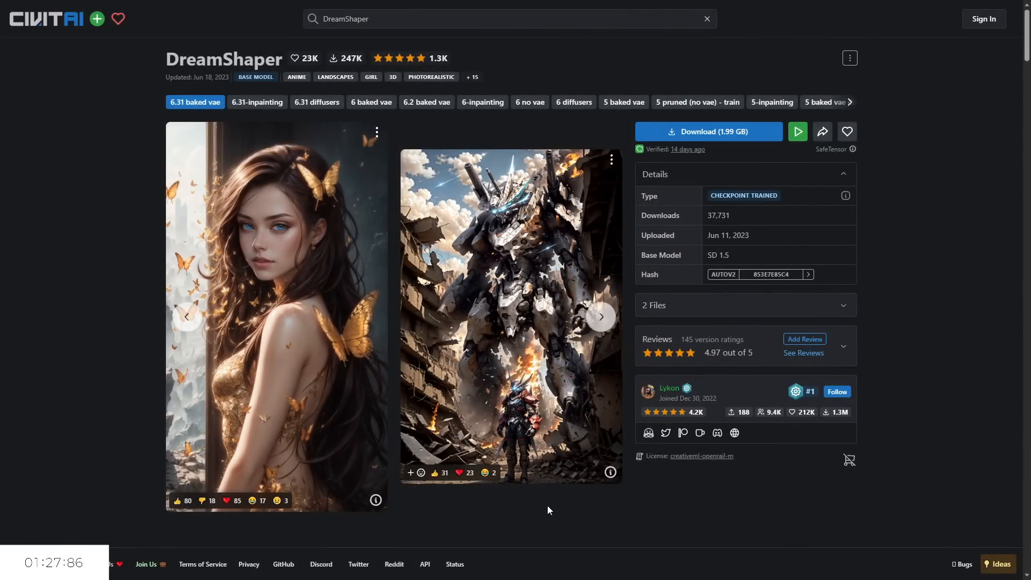
{"action": "mouse_move", "coordinate": [600, 317]}
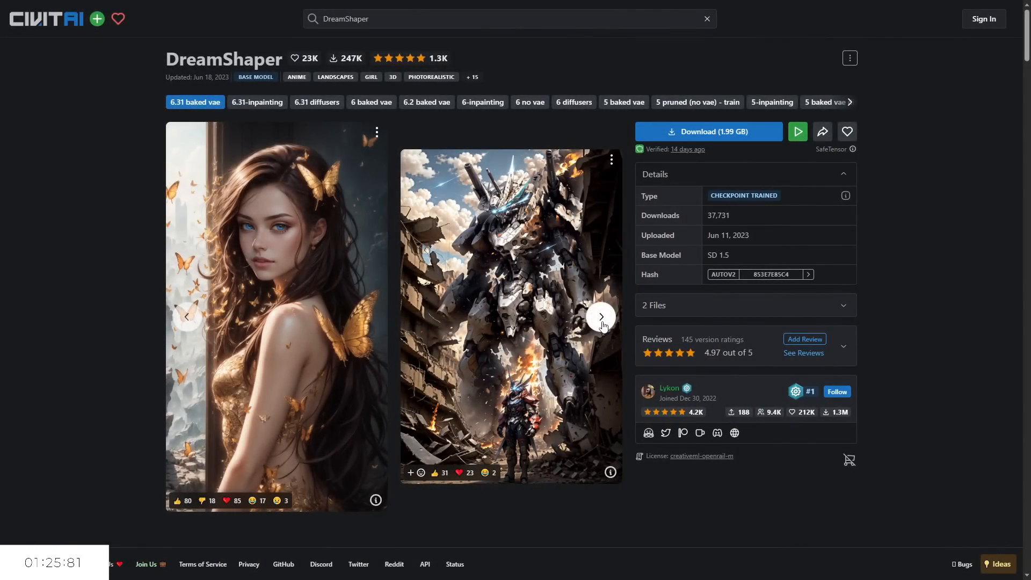
- Advance the DreamShaper carousel four images to the flooded ruins and futuristic tower renders
{"action": "left_click", "coordinate": [600, 317]}
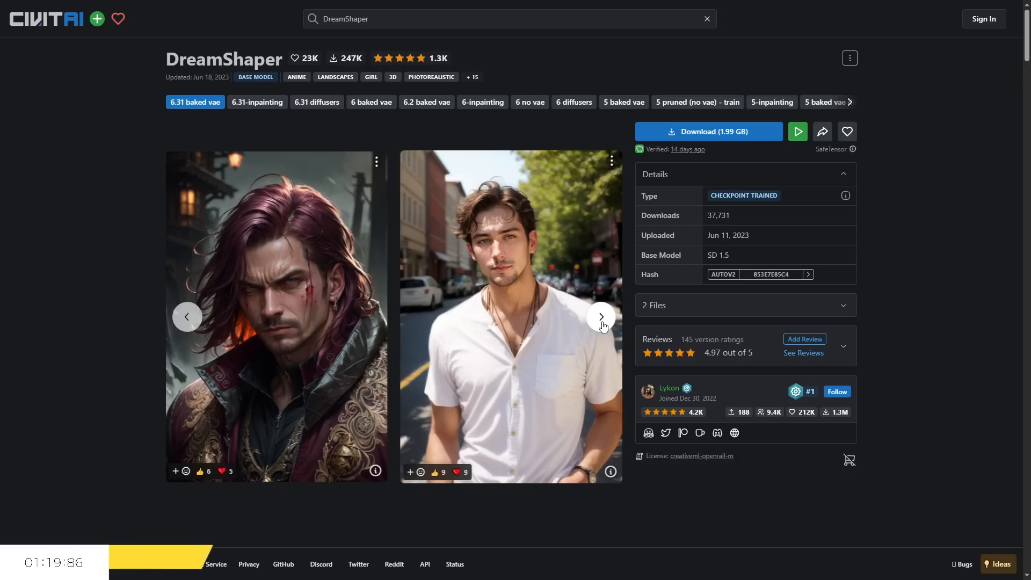
{"action": "left_click", "coordinate": [600, 317]}
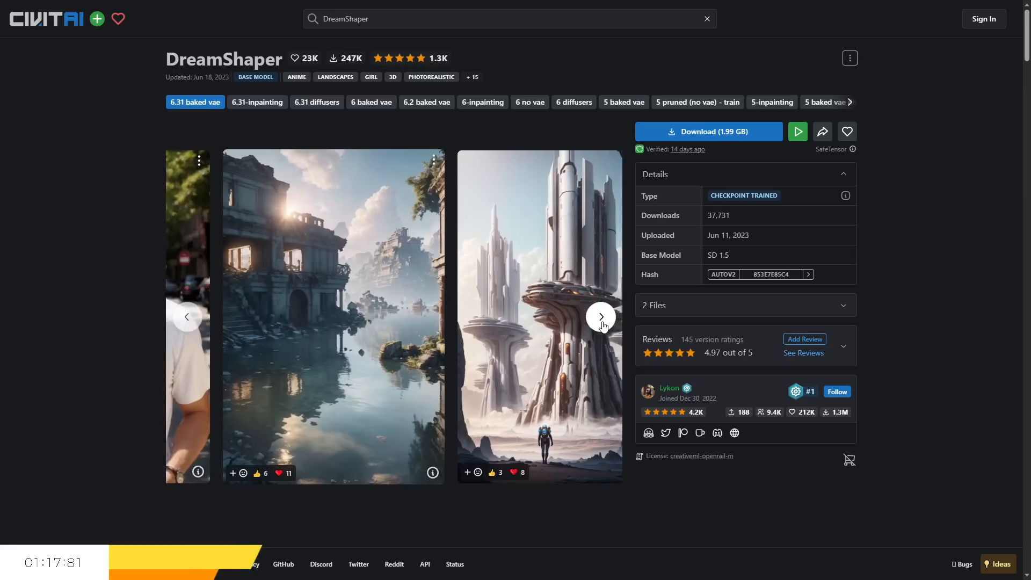
{"action": "left_click", "coordinate": [600, 317]}
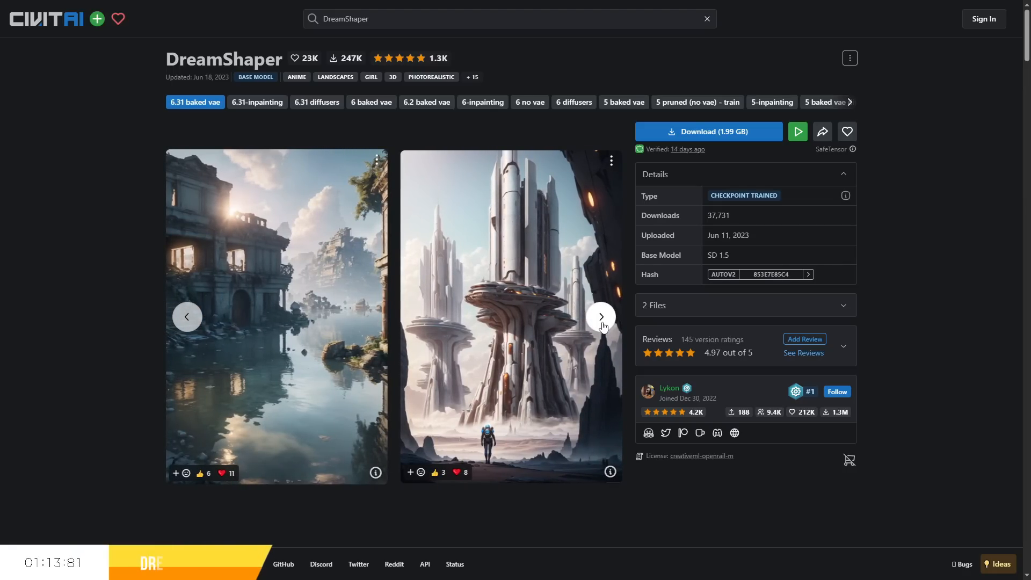
{"action": "left_click", "coordinate": [599, 316]}
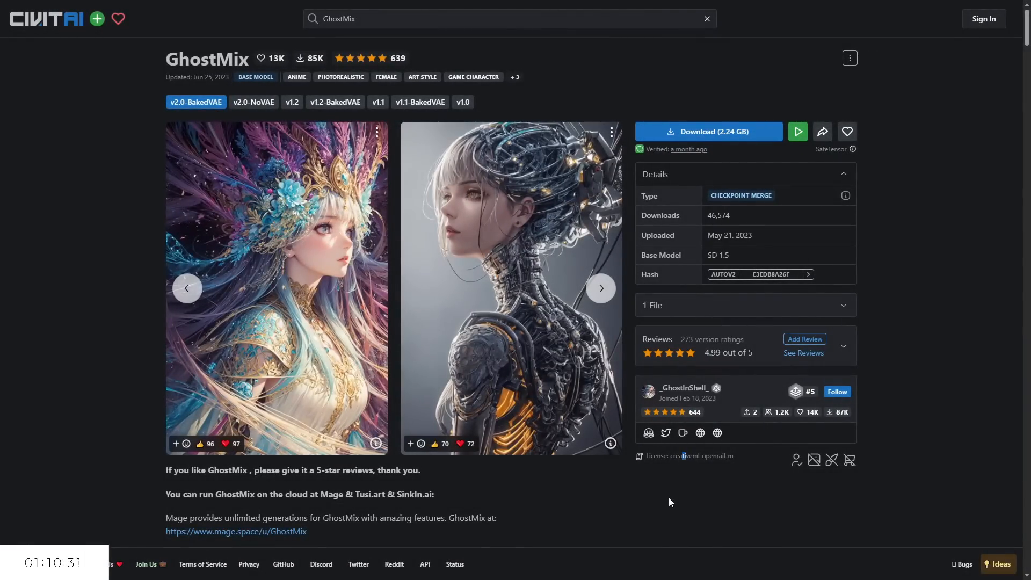
{"action": "mouse_move", "coordinate": [600, 288]}
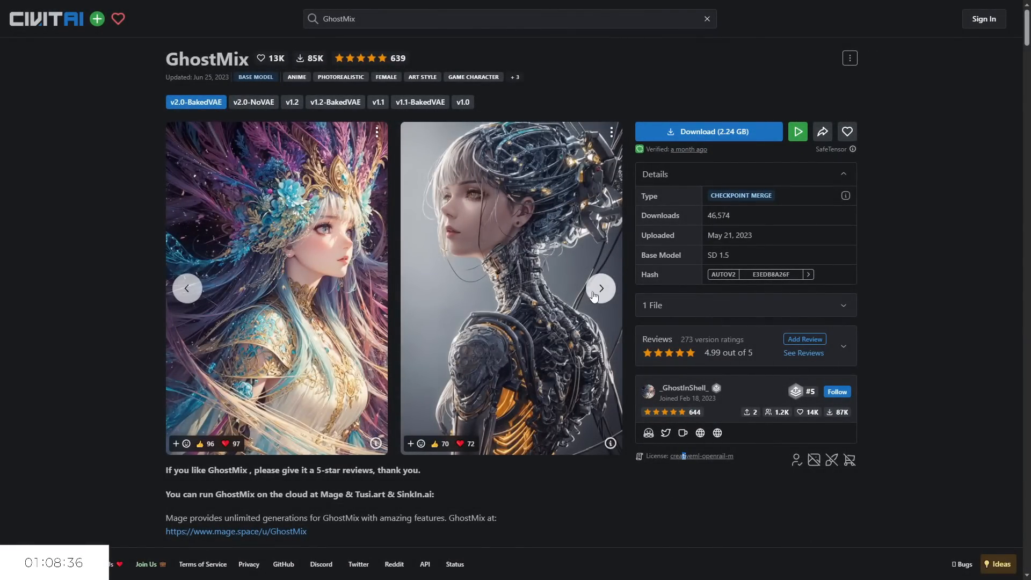
- Advance the GhostMix carousel six images to the ruined apartment building render
{"action": "left_click", "coordinate": [600, 288]}
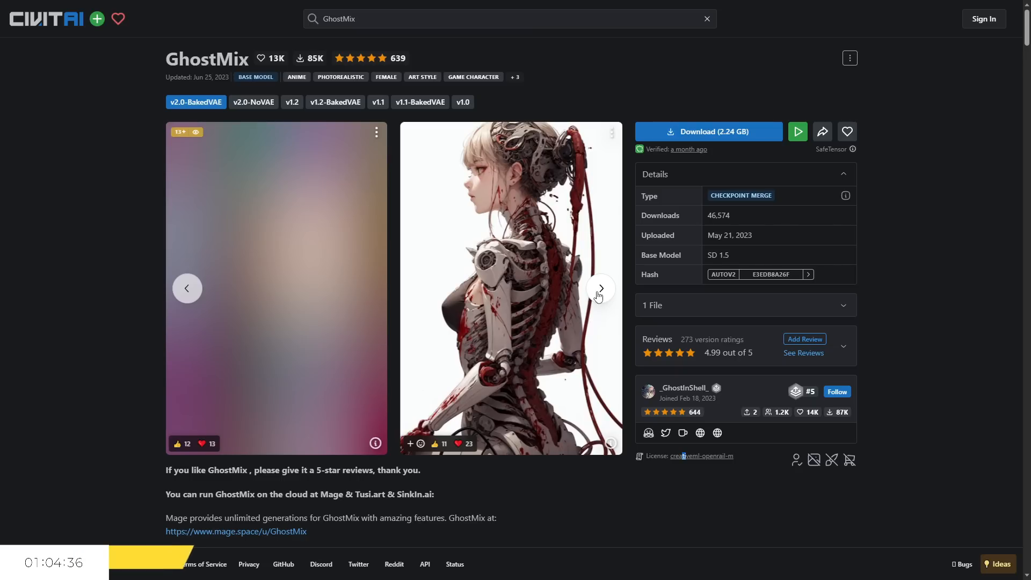
{"action": "left_click", "coordinate": [598, 288]}
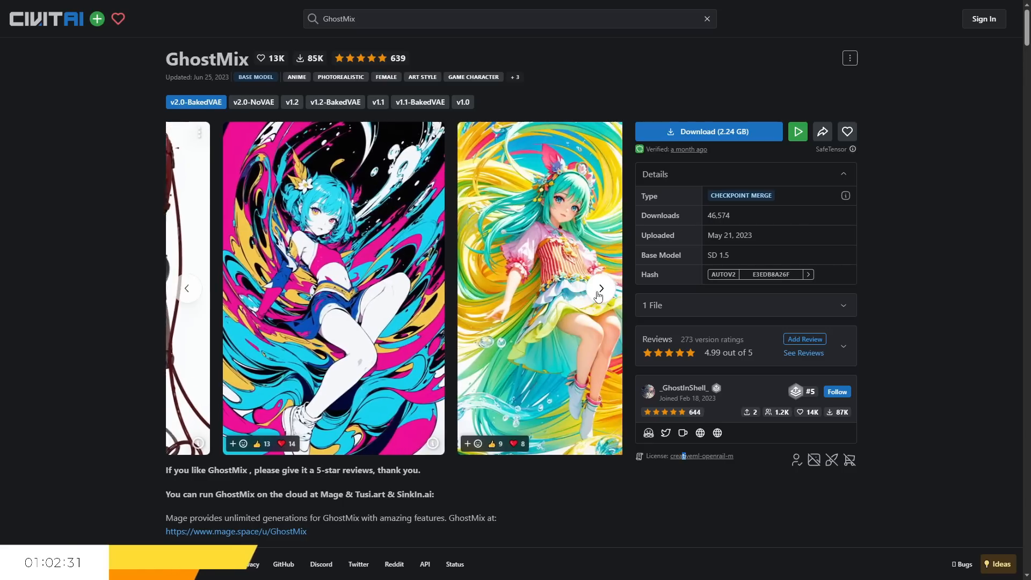
{"action": "left_click", "coordinate": [600, 288]}
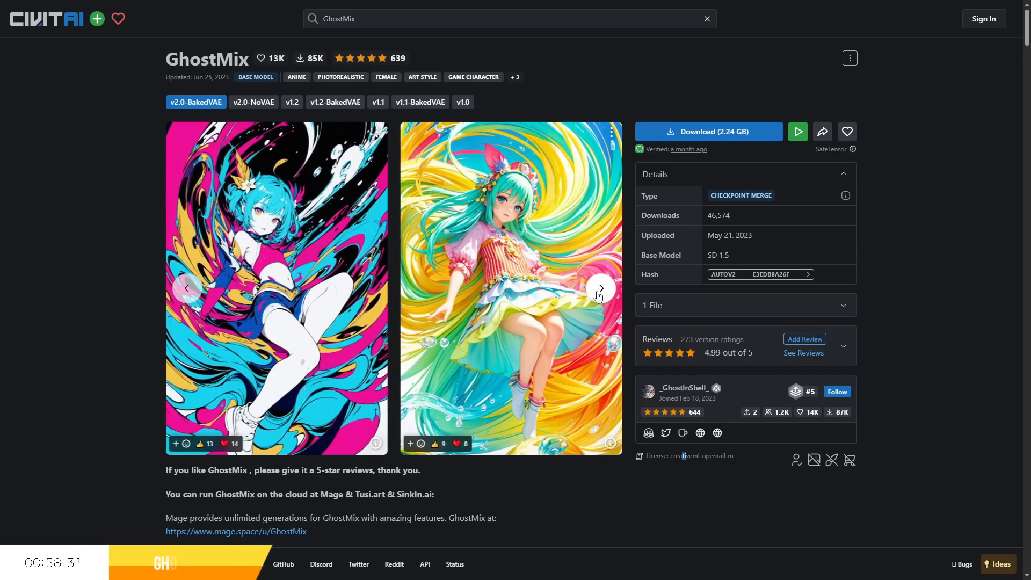
{"action": "left_click", "coordinate": [600, 288]}
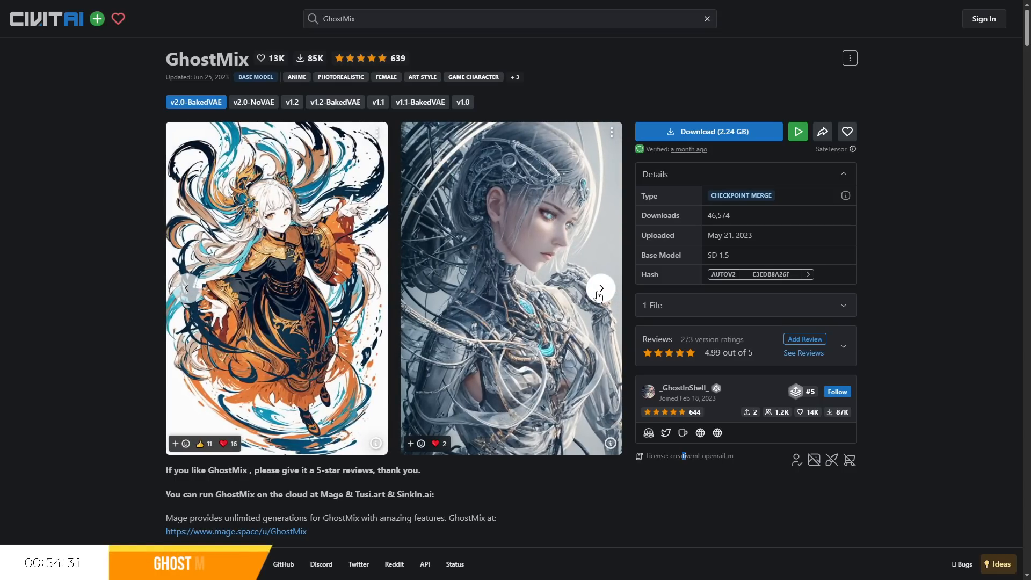
{"action": "left_click", "coordinate": [599, 289]}
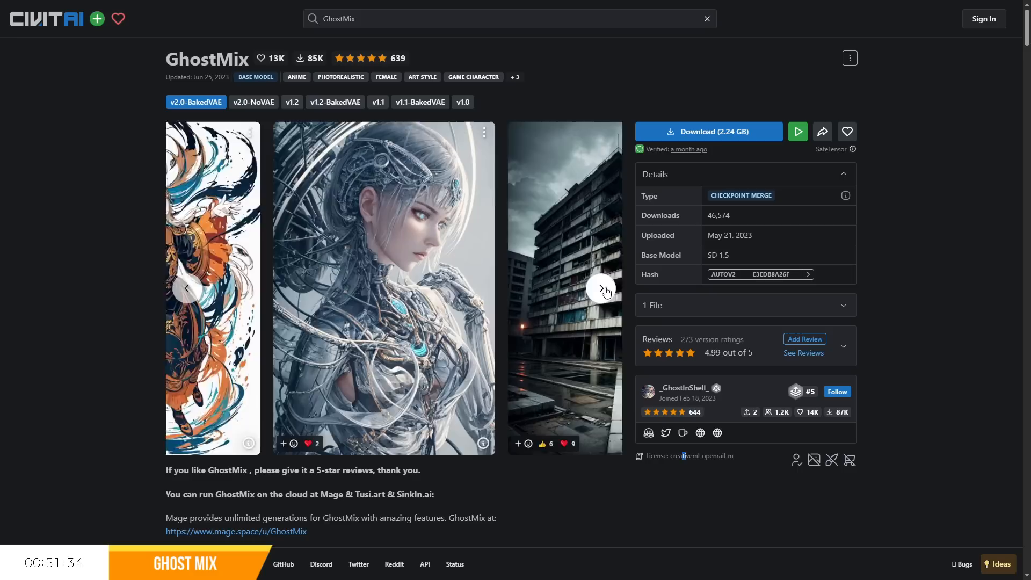
{"action": "left_click", "coordinate": [600, 288]}
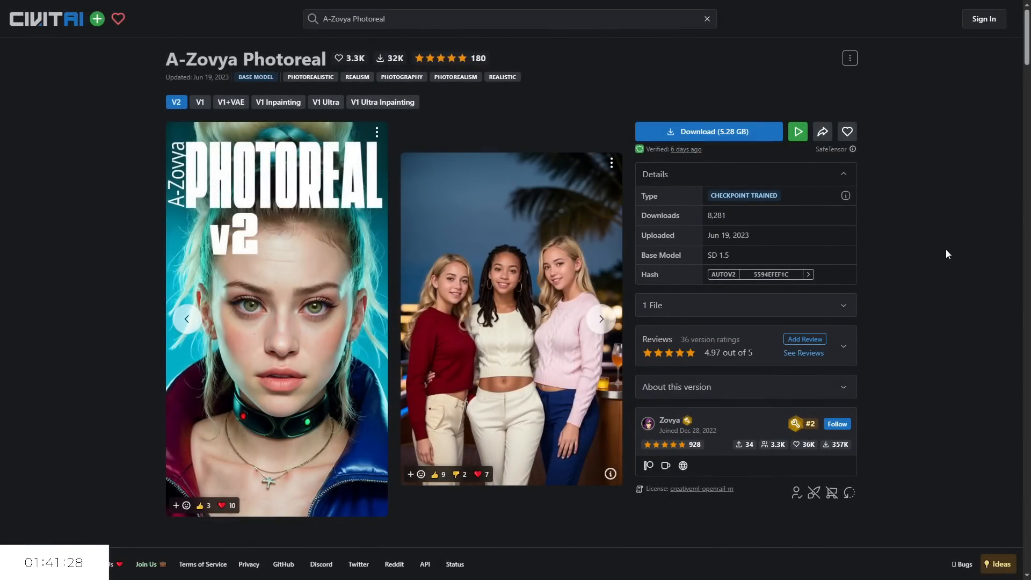
- Page through eight A-Zovya Photoreal examples, past the yellow sports car to the blue-suited man
{"action": "left_click", "coordinate": [599, 319]}
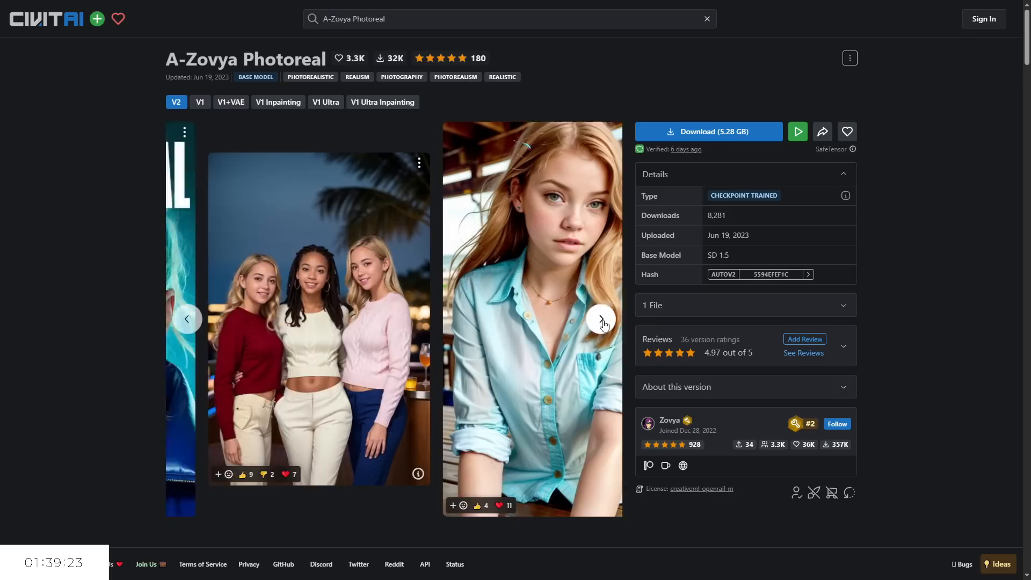
{"action": "left_click", "coordinate": [600, 319]}
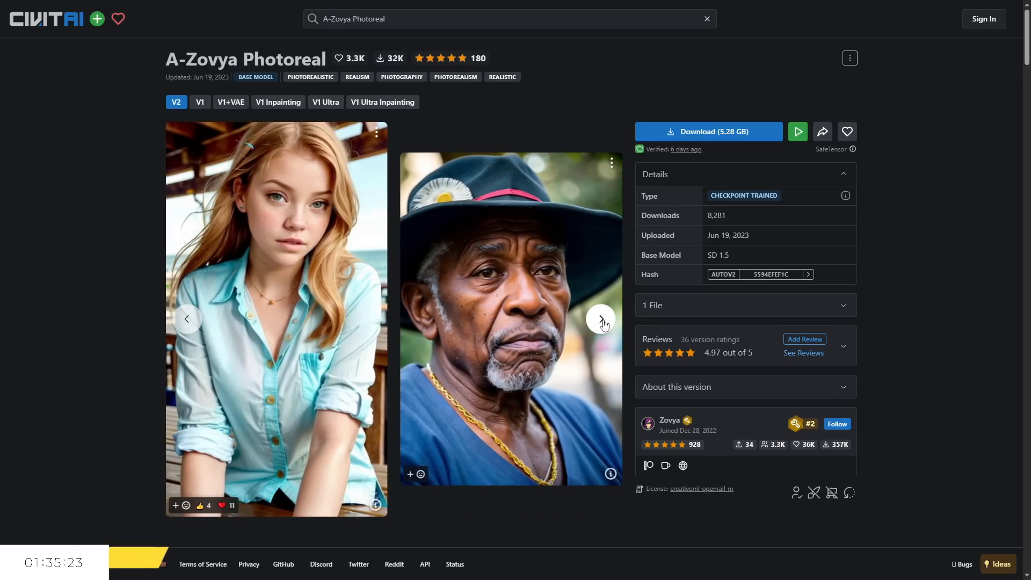
{"action": "left_click", "coordinate": [600, 319]}
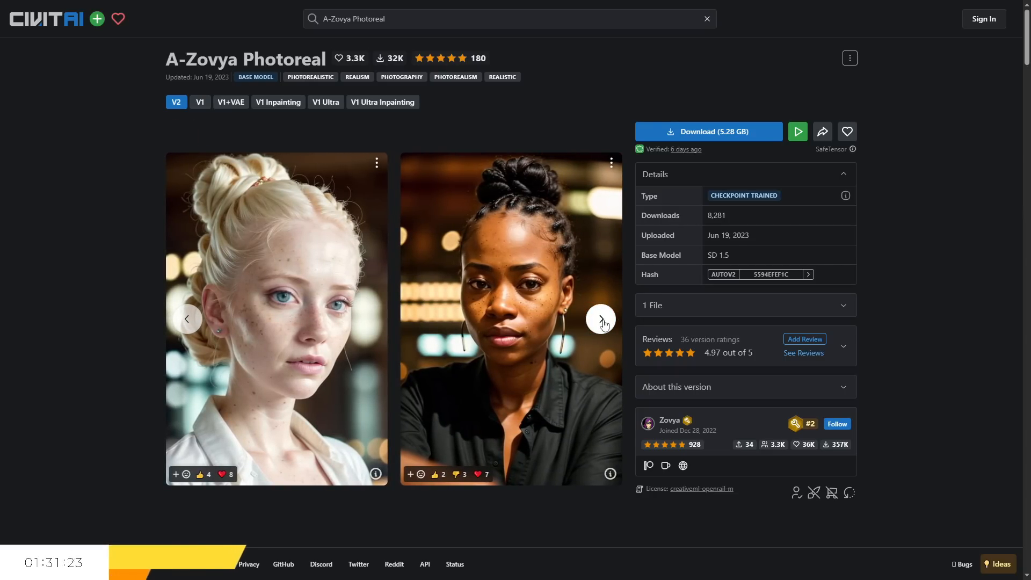
{"action": "left_click", "coordinate": [600, 319]}
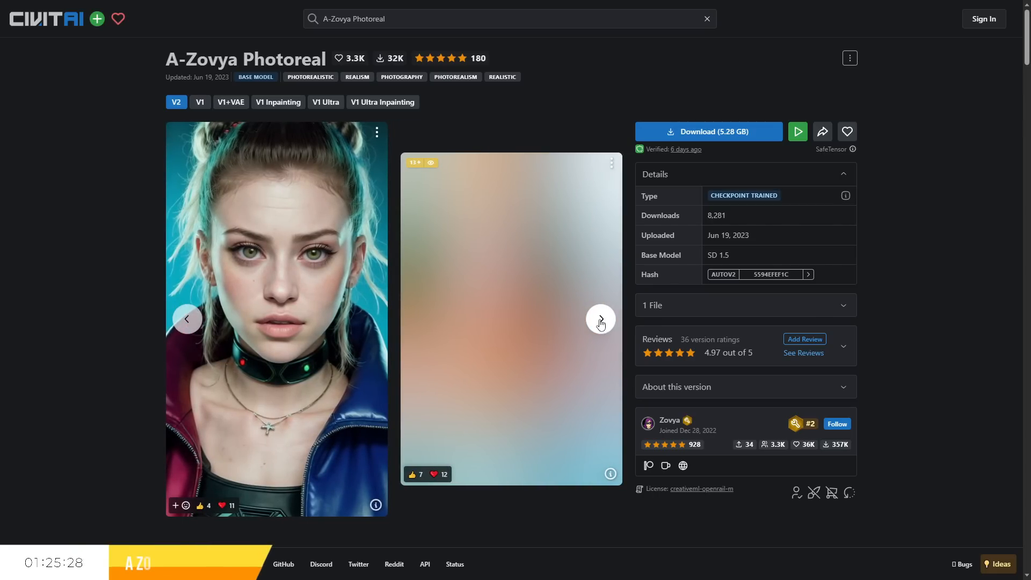
{"action": "left_click", "coordinate": [600, 319]}
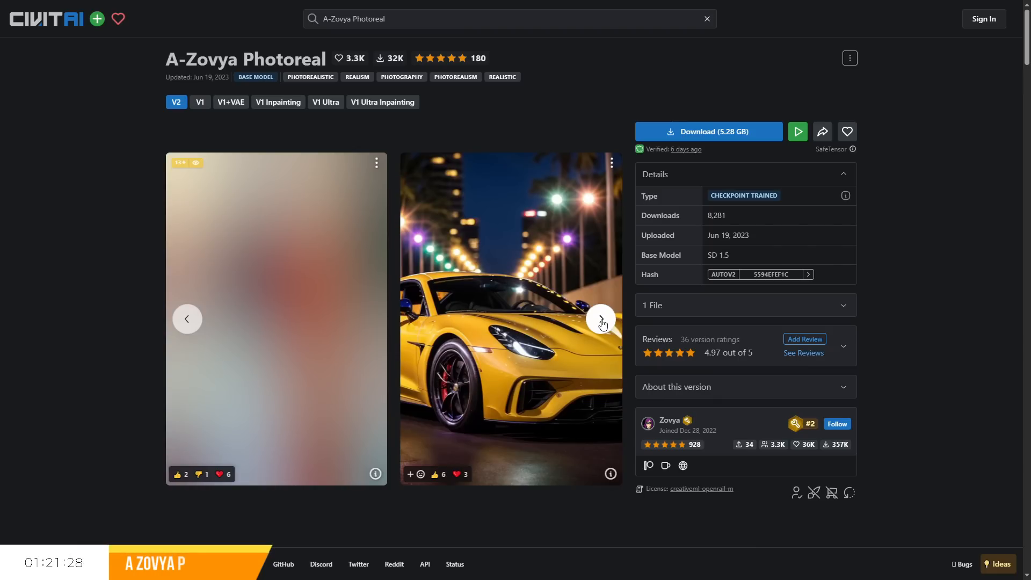
{"action": "left_click", "coordinate": [599, 319]}
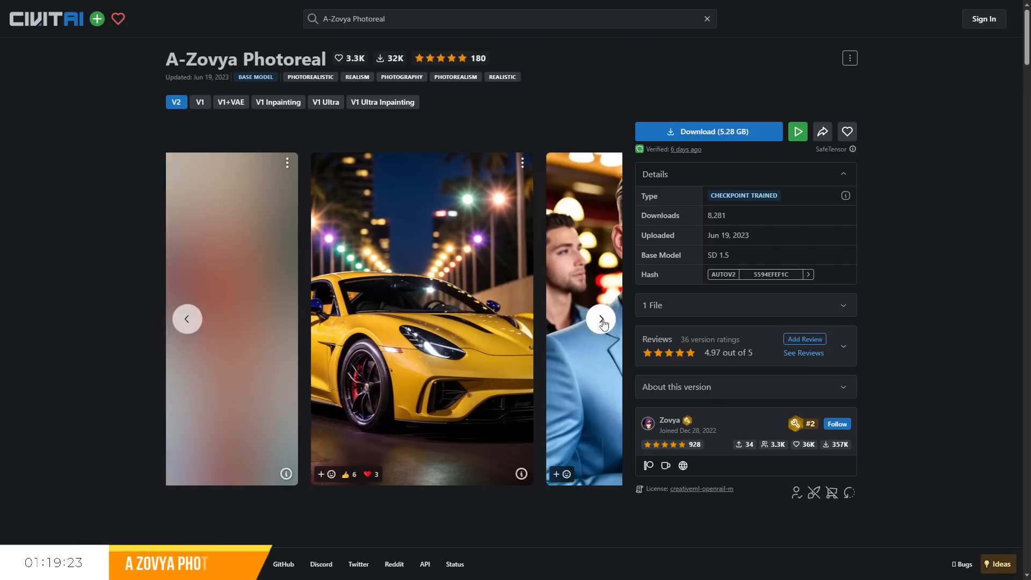
{"action": "left_click", "coordinate": [600, 318]}
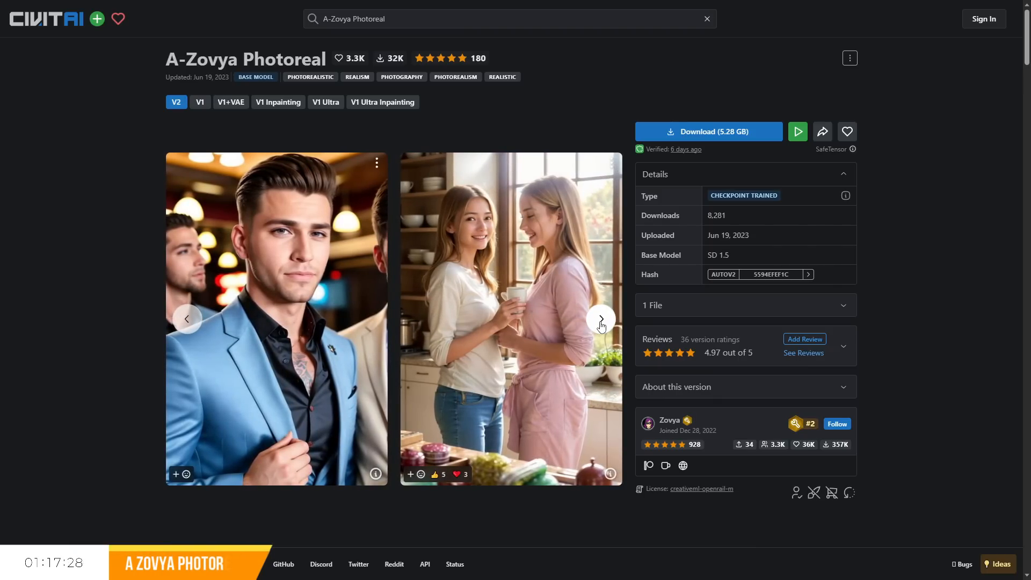
{"action": "left_click", "coordinate": [276, 318]}
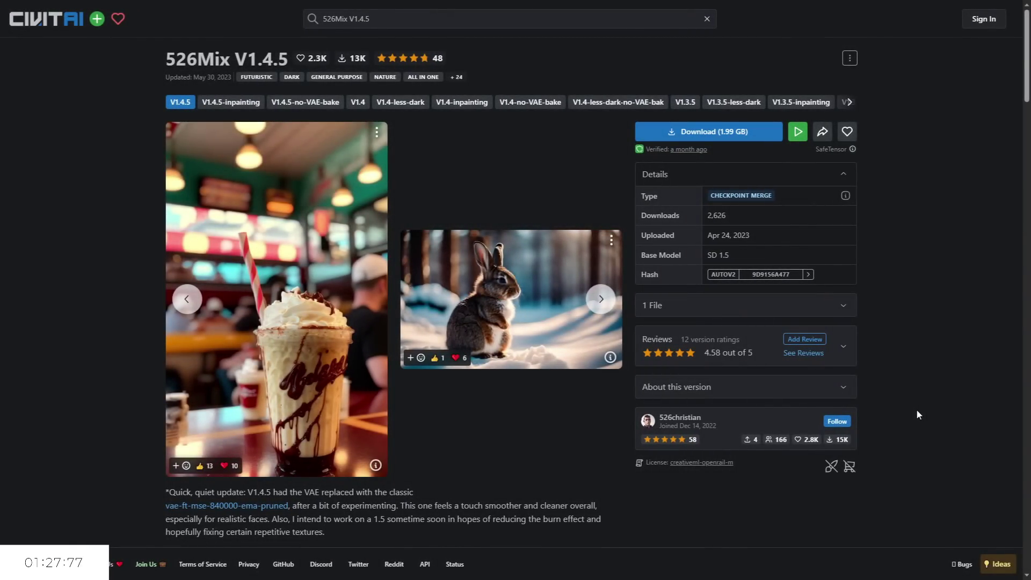
{"action": "mouse_move", "coordinate": [752, 527]}
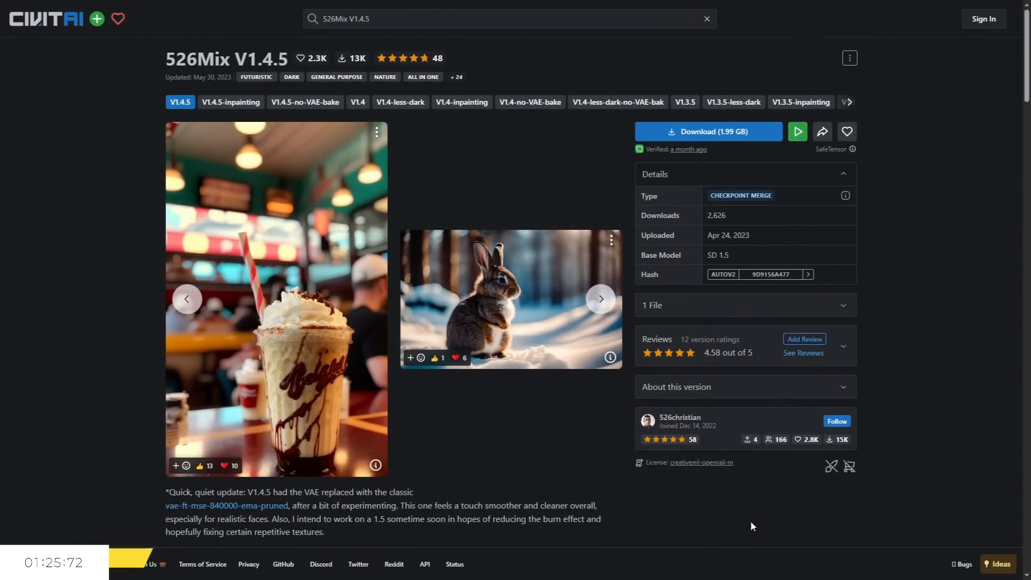
- Advance three 526Mix V1.4.5 example images to reach the chocolate cake and cartoon bear
{"action": "left_click", "coordinate": [599, 299]}
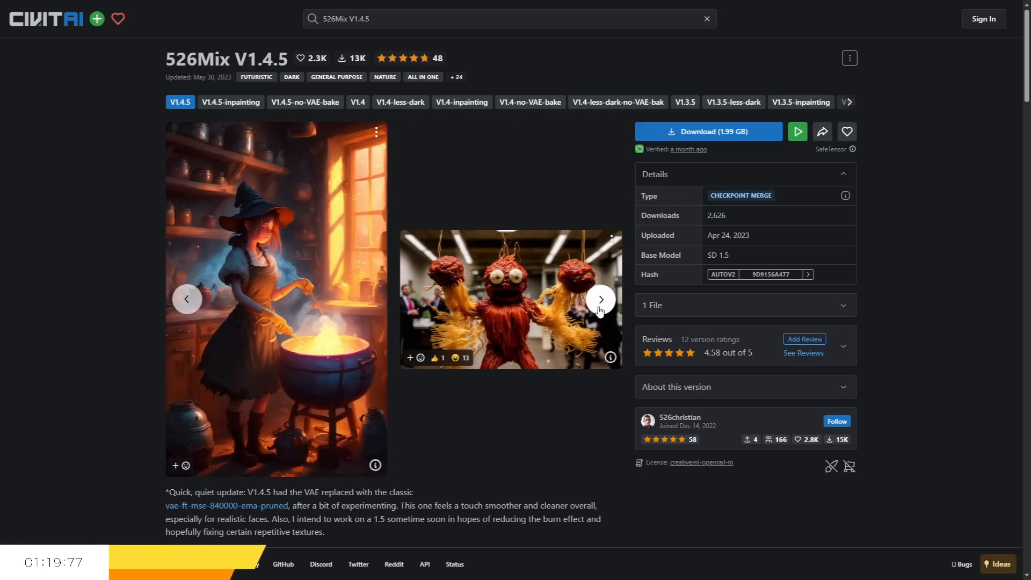
{"action": "left_click", "coordinate": [599, 300]}
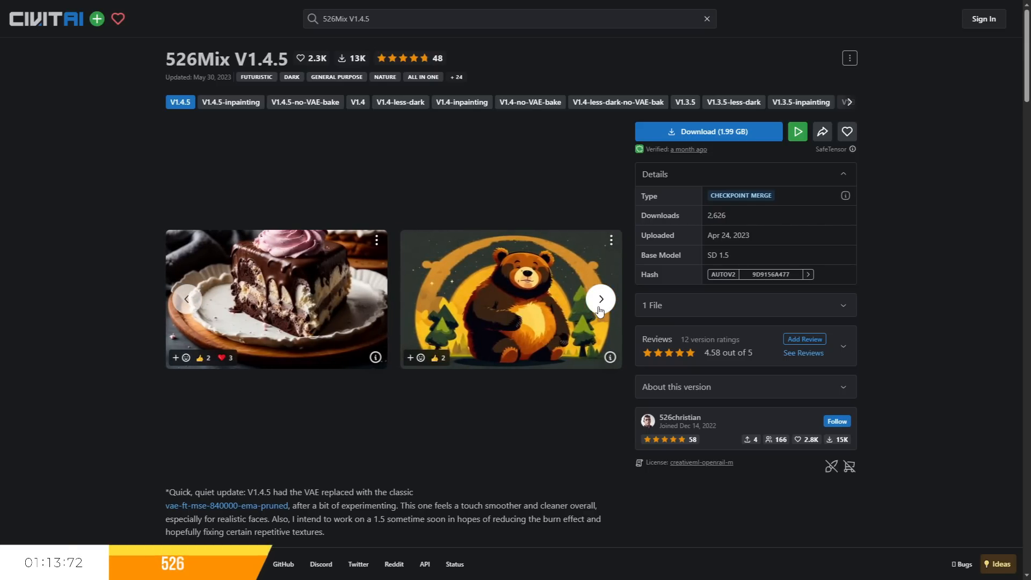
{"action": "left_click", "coordinate": [600, 299]}
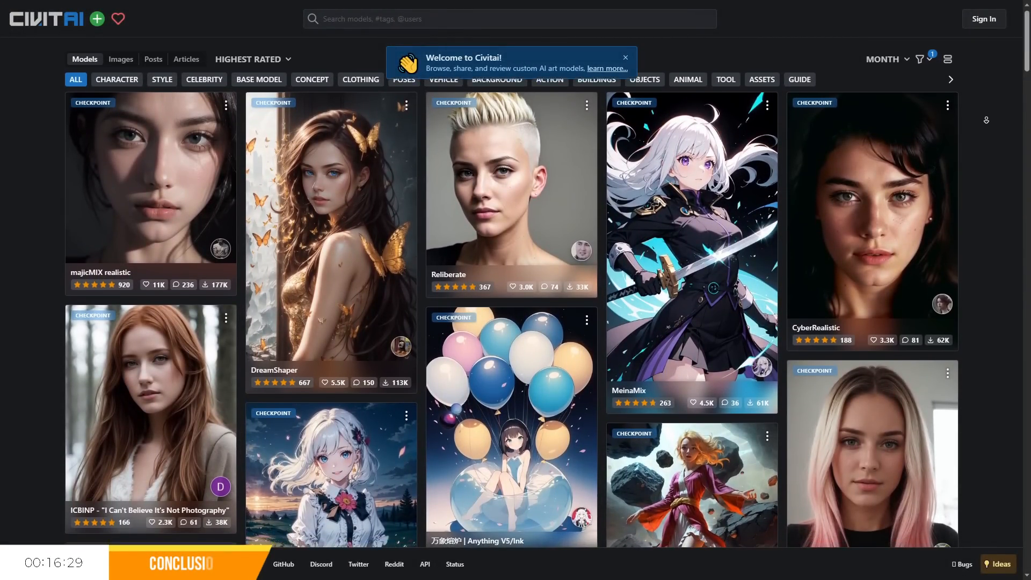
- Scroll down the checkpoint feed past XXMix_9realistic, AbsoluteReality, epiCRealism and AnyLoRA
{"action": "scroll", "scroll_direction": "down", "scroll_amount": 3}
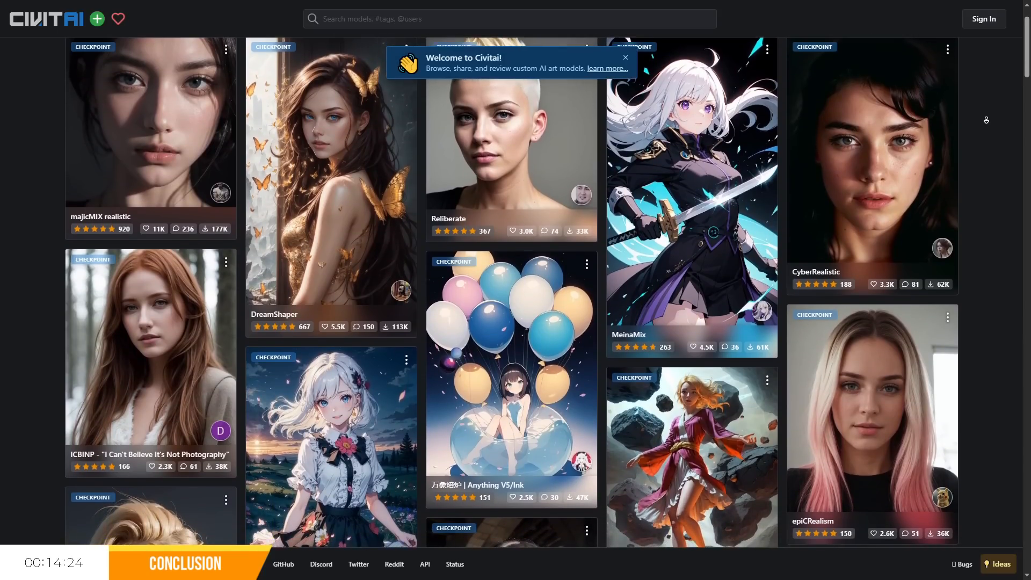
{"action": "scroll", "scroll_direction": "down", "scroll_amount": 3}
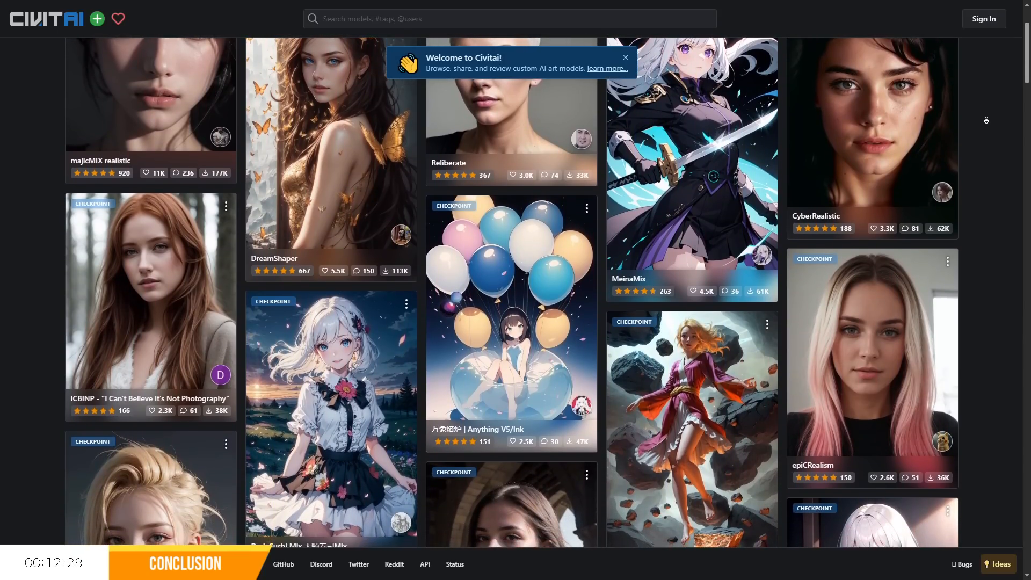
{"action": "scroll", "scroll_direction": "down", "scroll_amount": 3}
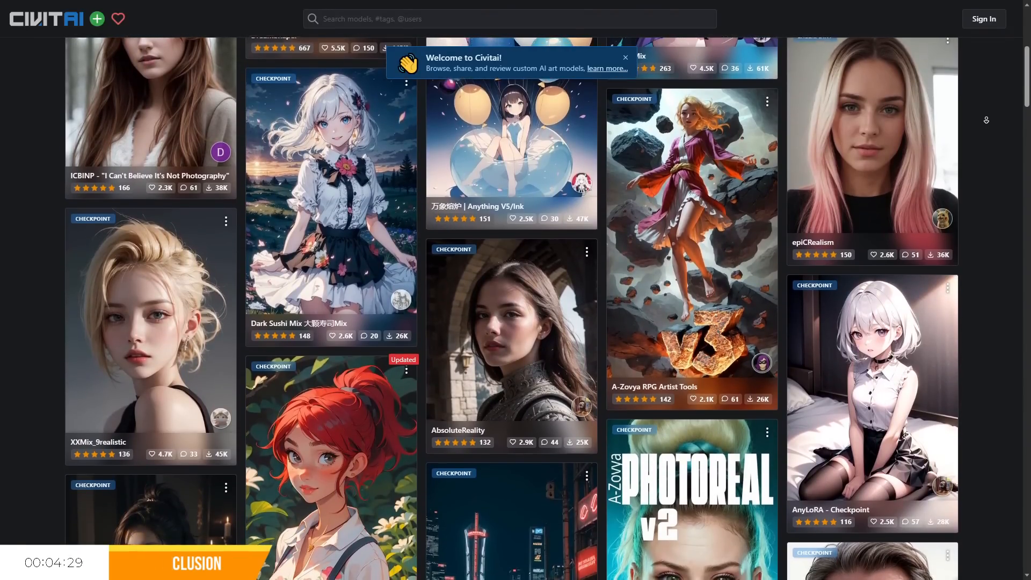
{"action": "scroll", "scroll_direction": "down", "scroll_amount": 3}
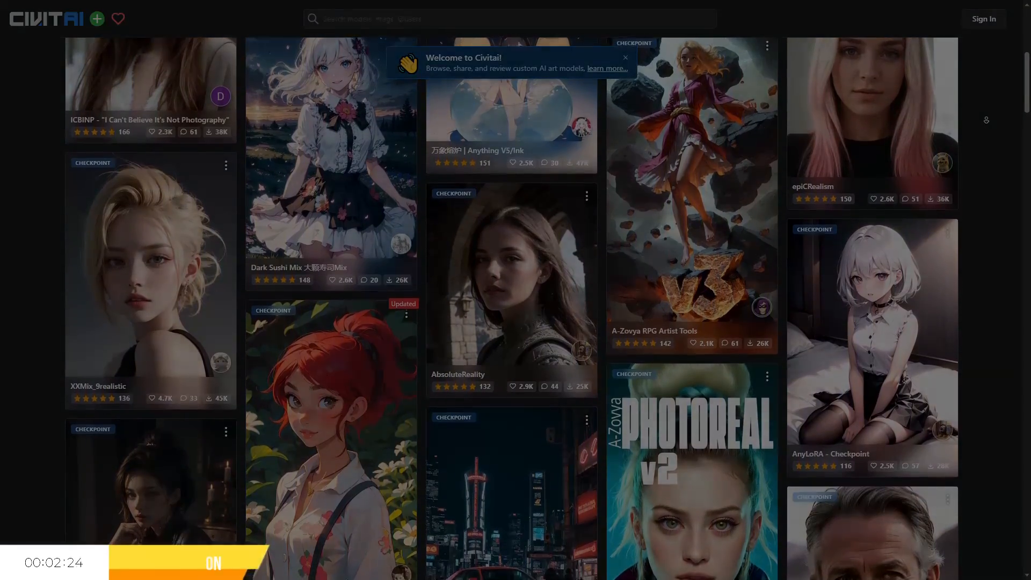